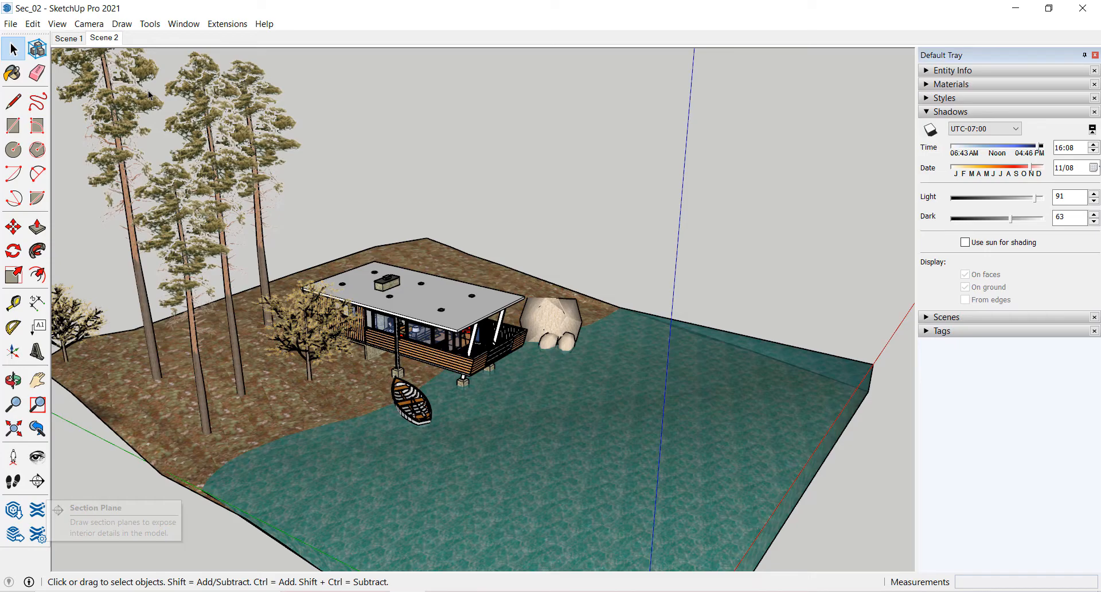
Step: Place a section plane cutting through the house to expose its interior
left_click(148, 23)
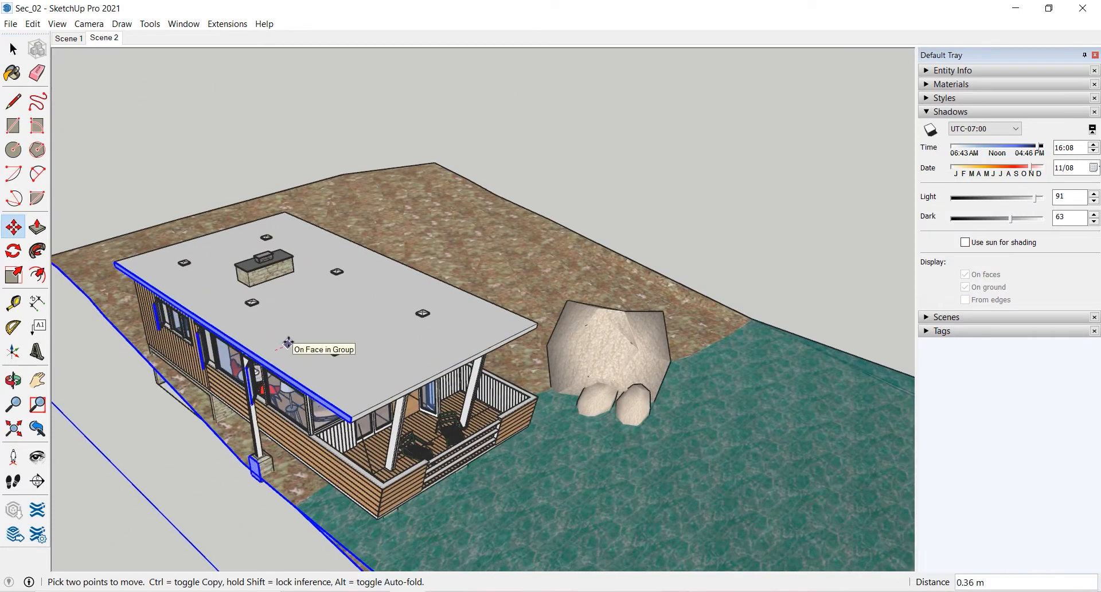
left_click_drag(287, 342, 307, 333)
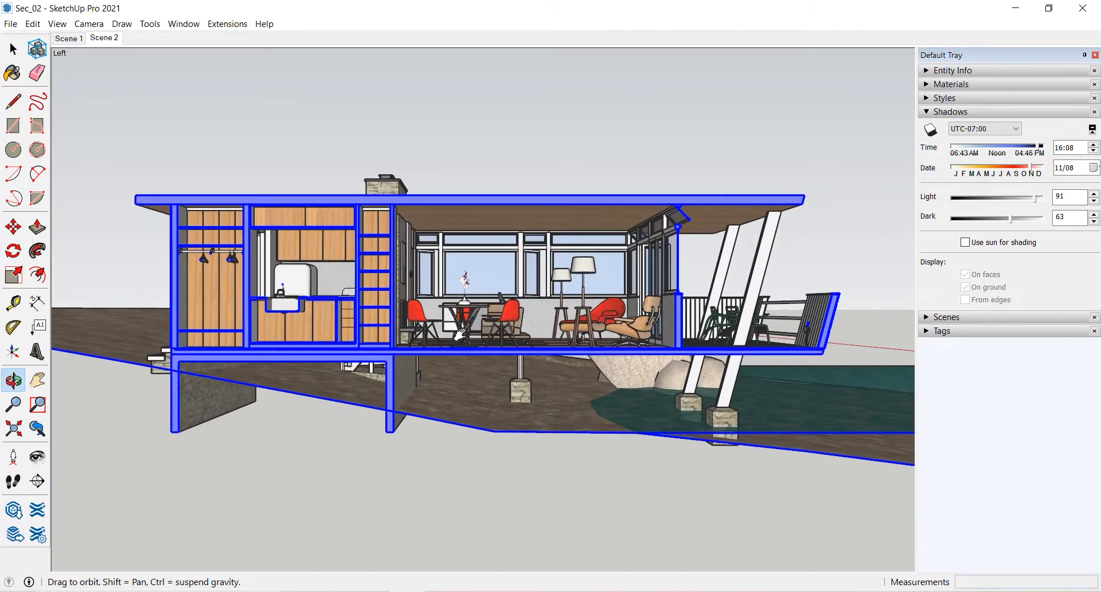
Step: Set the camera to two-point perspective and add the section view as Scene 3
left_click(12, 405)
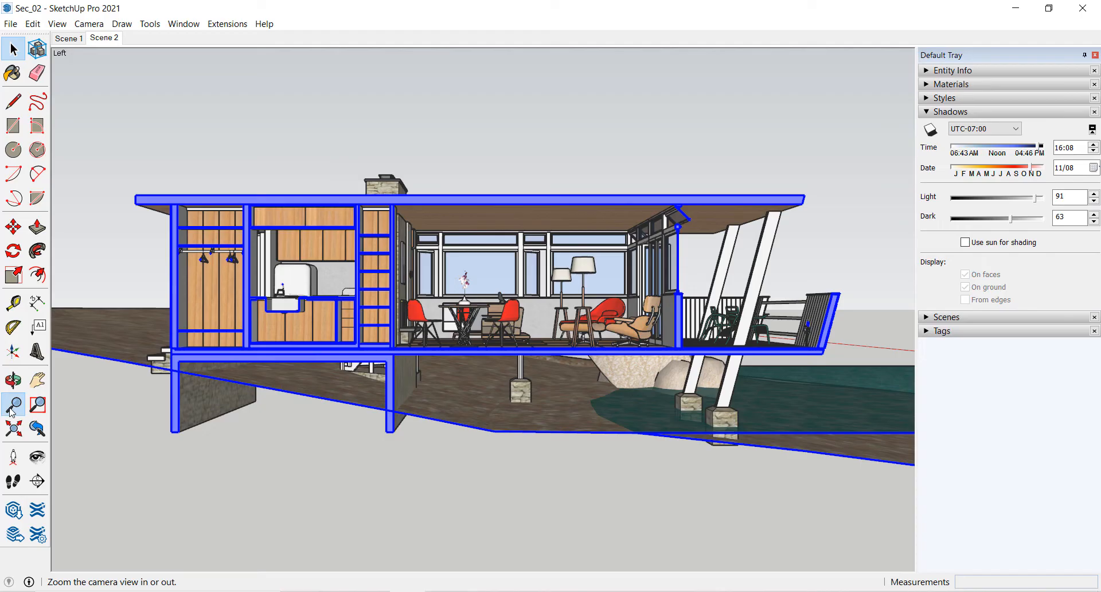
left_click(13, 403)
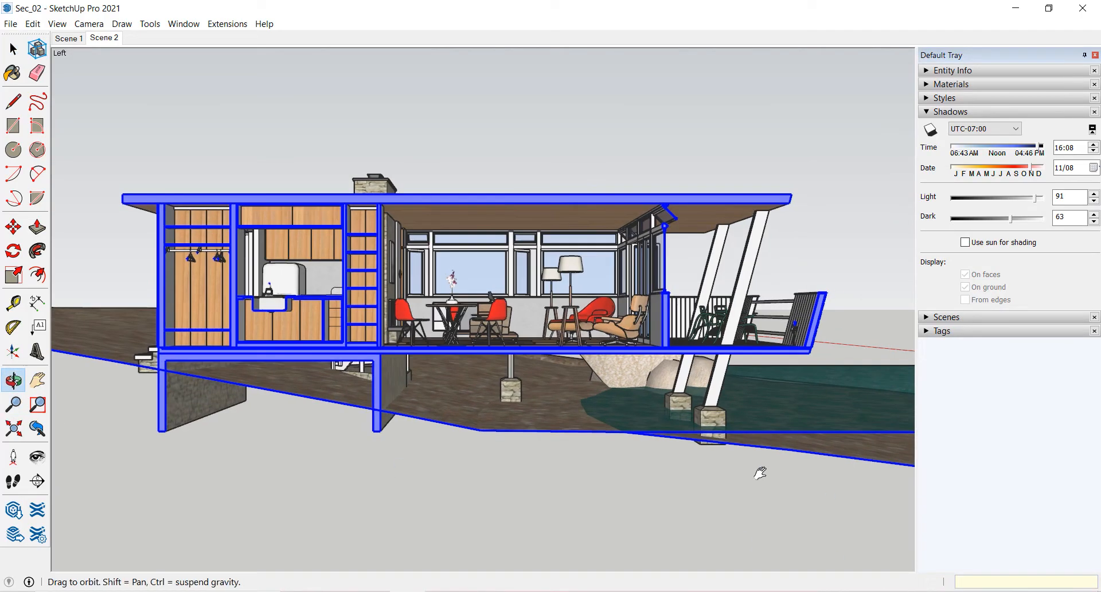
left_click(57, 24)
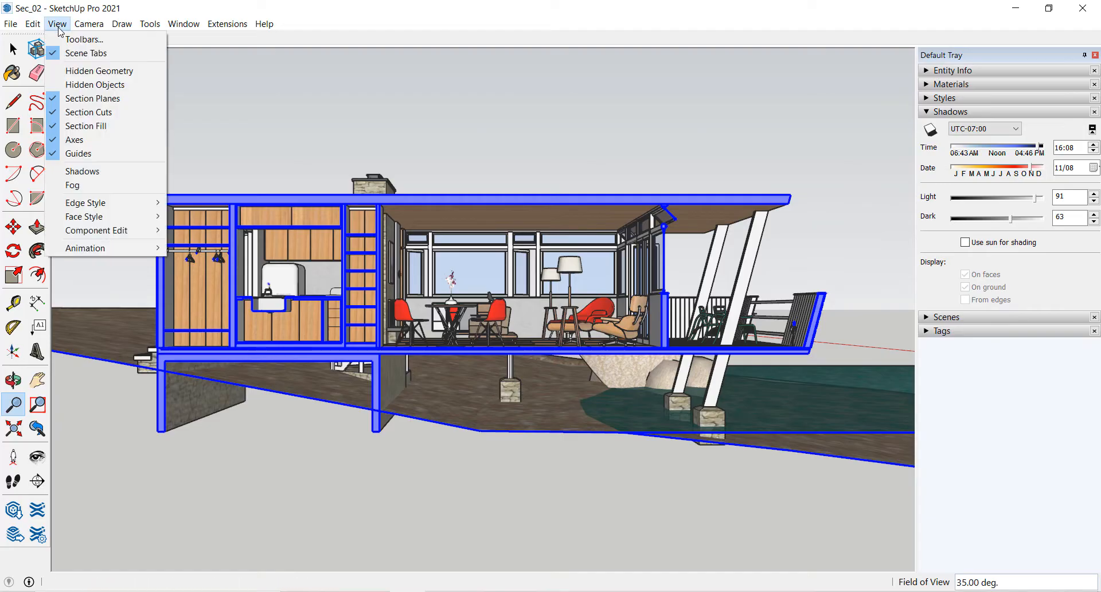
left_click(88, 24)
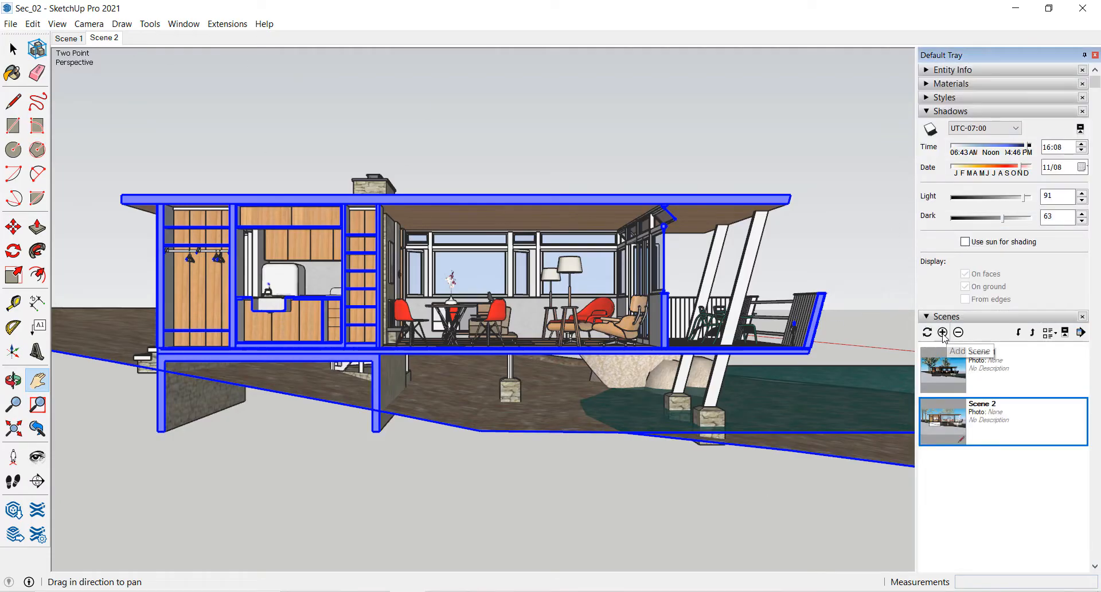
left_click(942, 332)
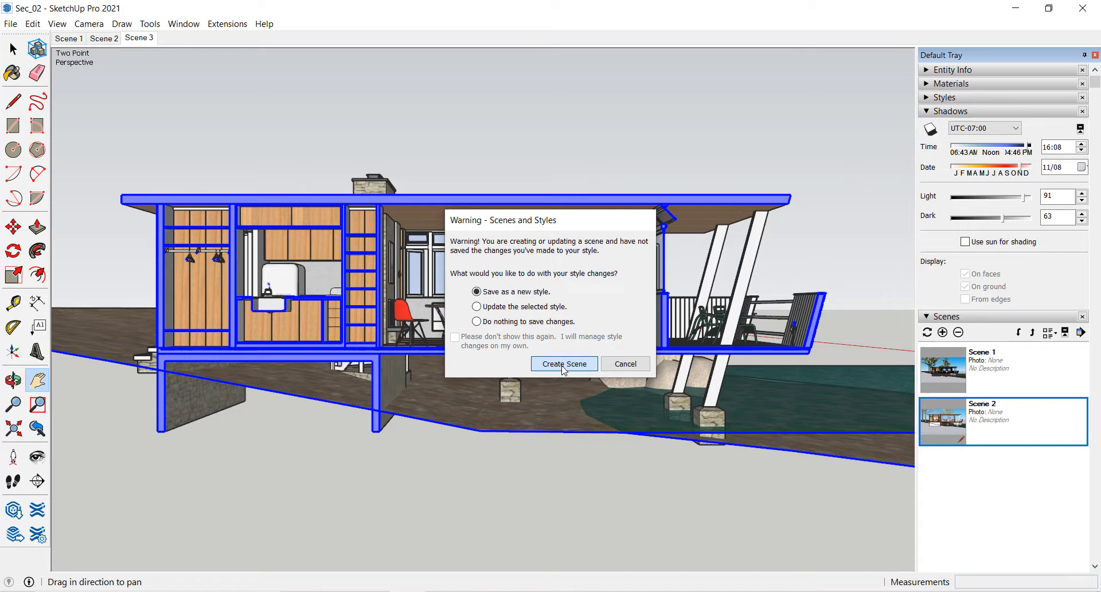
left_click(564, 363)
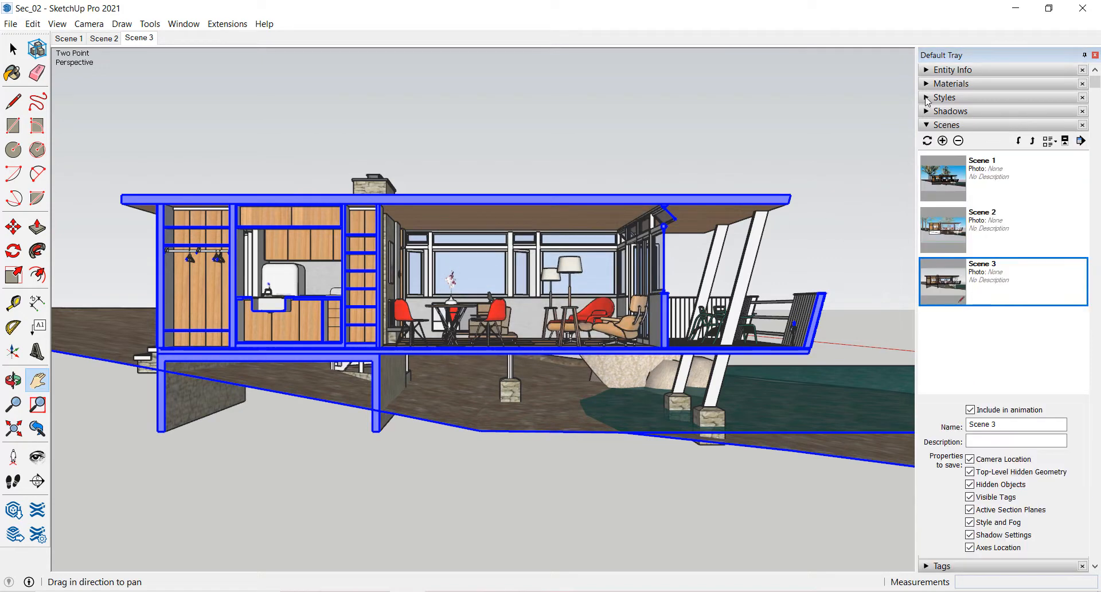
Step: Set the style background to white with the sky turned off
left_click(927, 97)
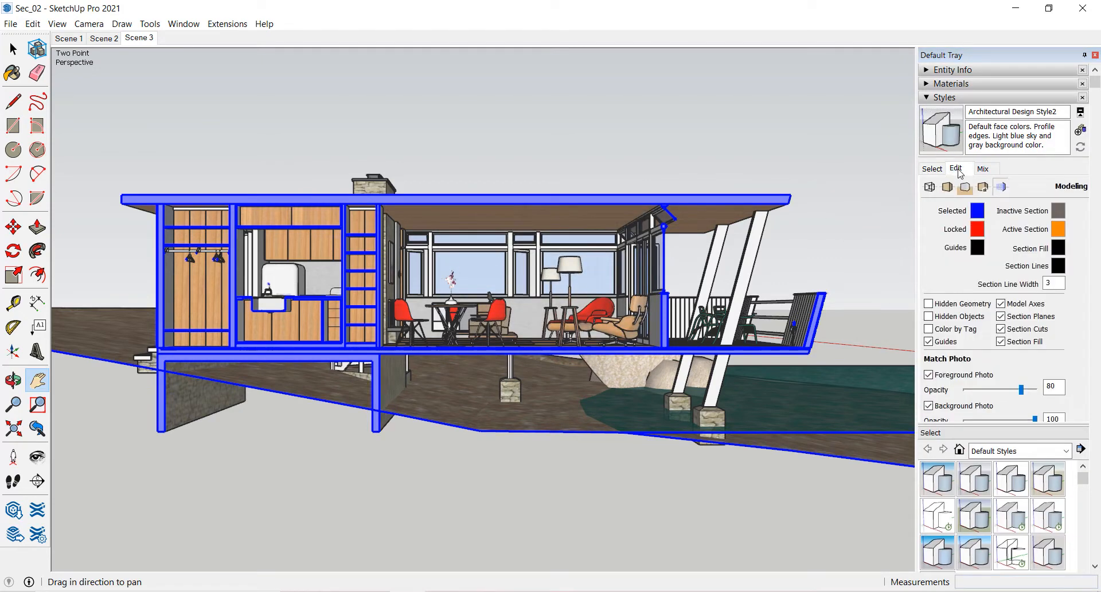
mouse_move(964, 187)
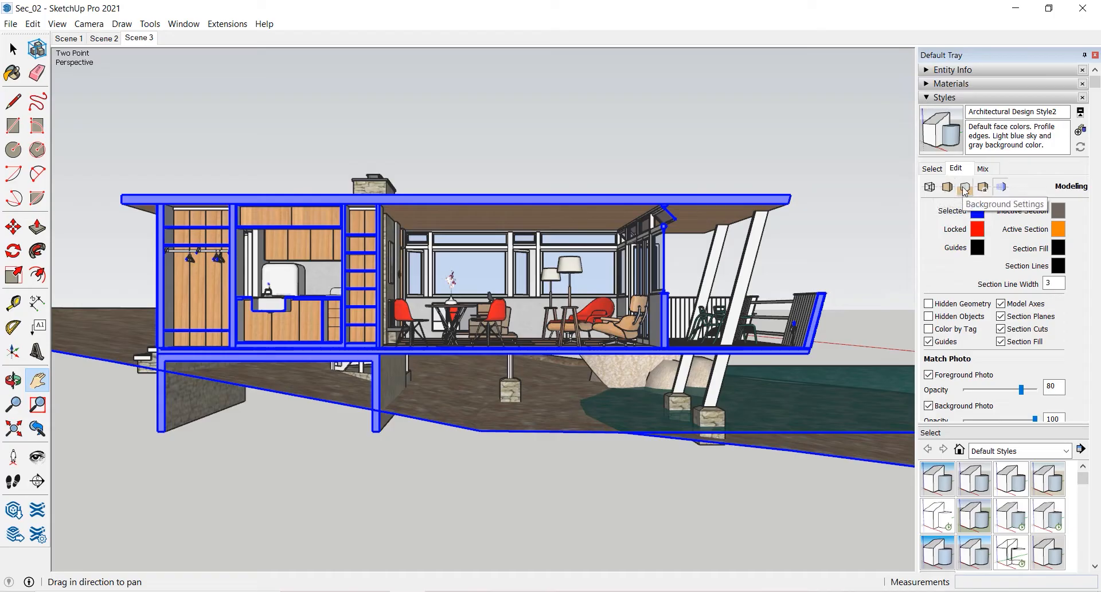
left_click(965, 187)
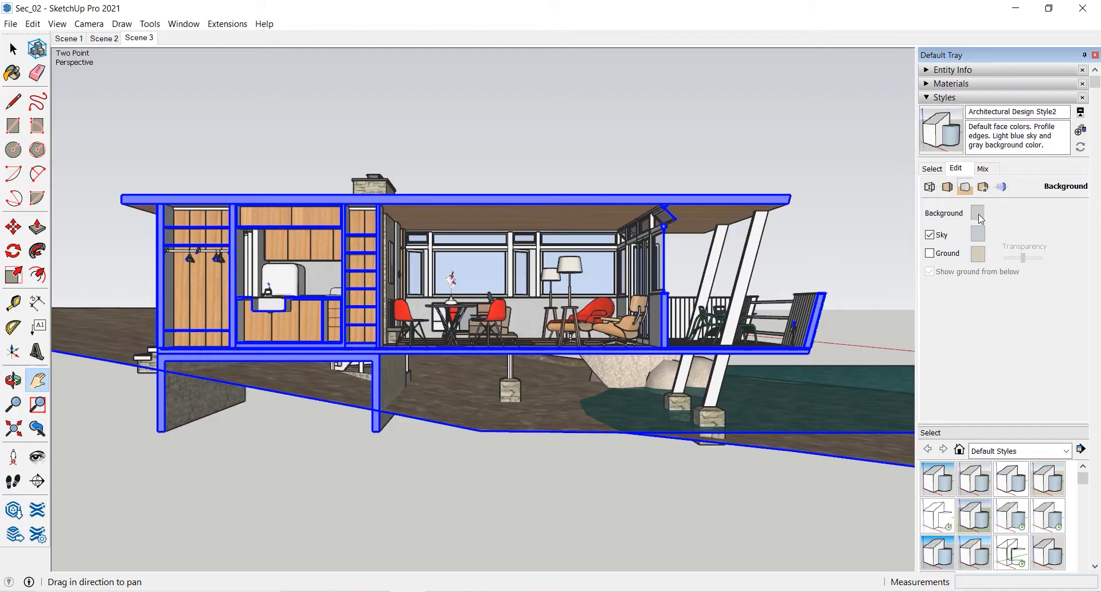
left_click(930, 253)
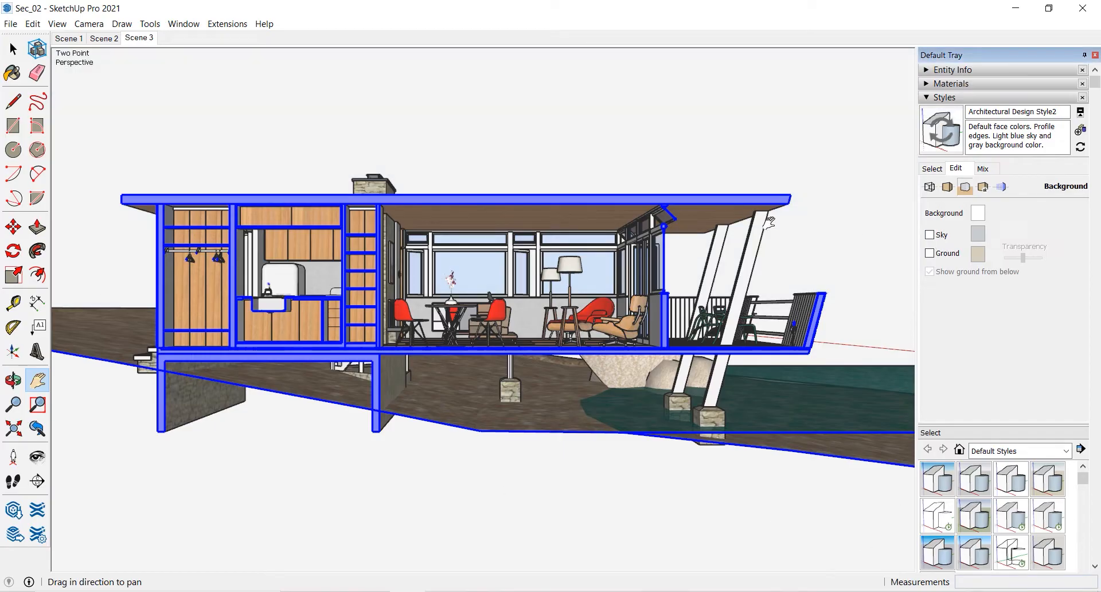
left_click(930, 187)
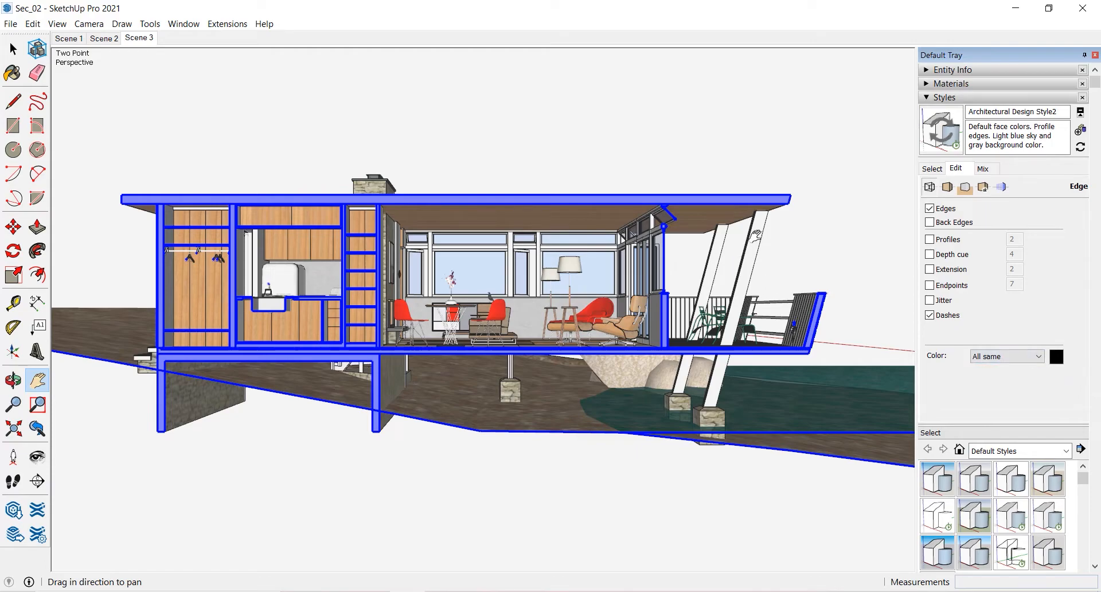
Step: Make the edge colour dark grey and set the section line width to 1
left_click(1056, 356)
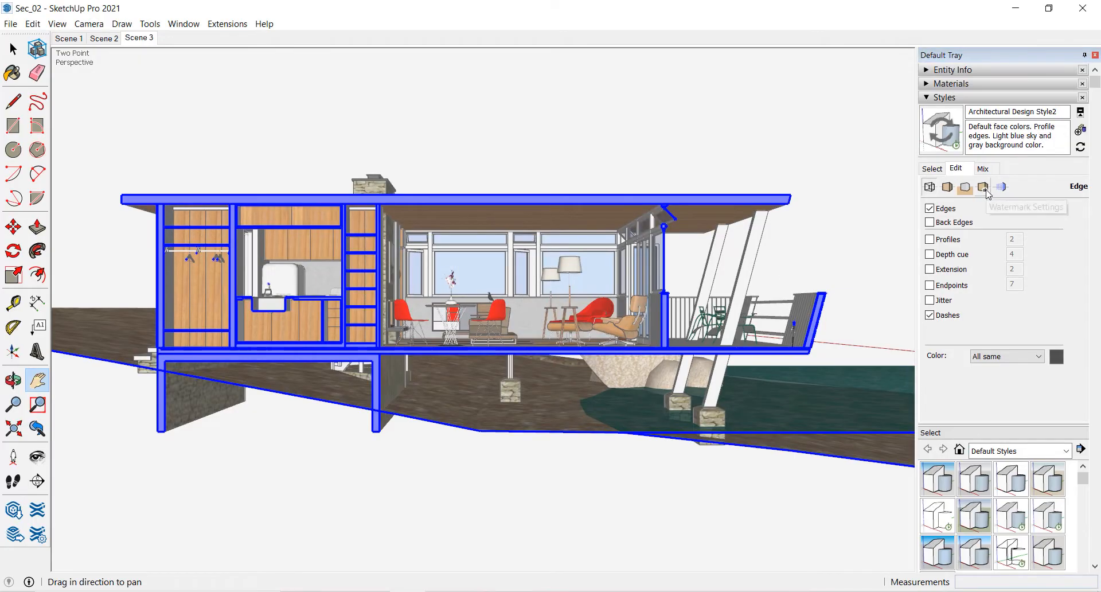
left_click(1001, 187)
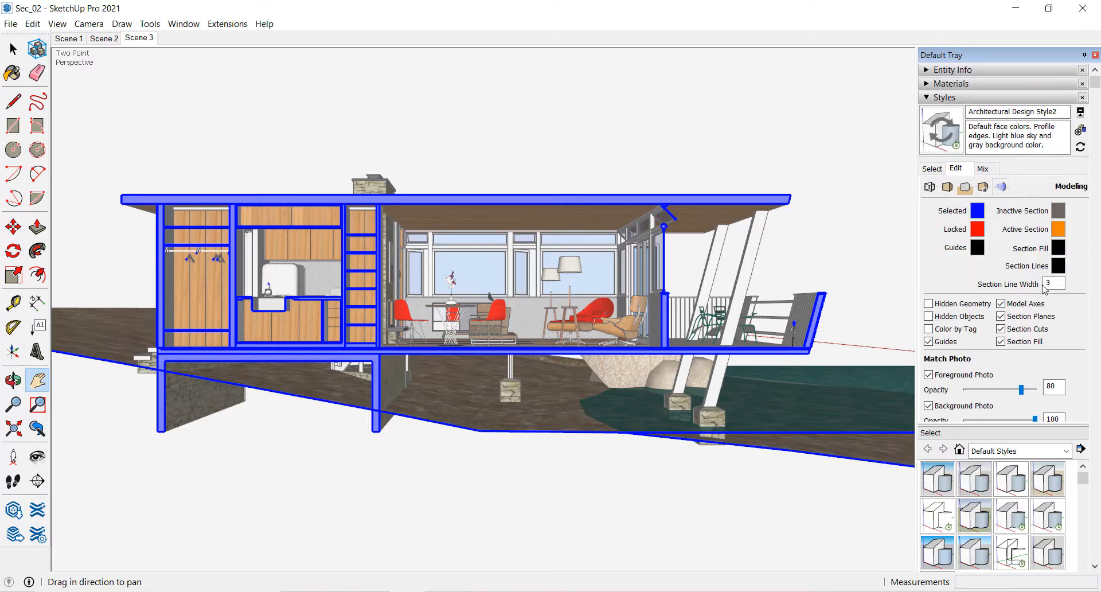
left_click(1052, 284)
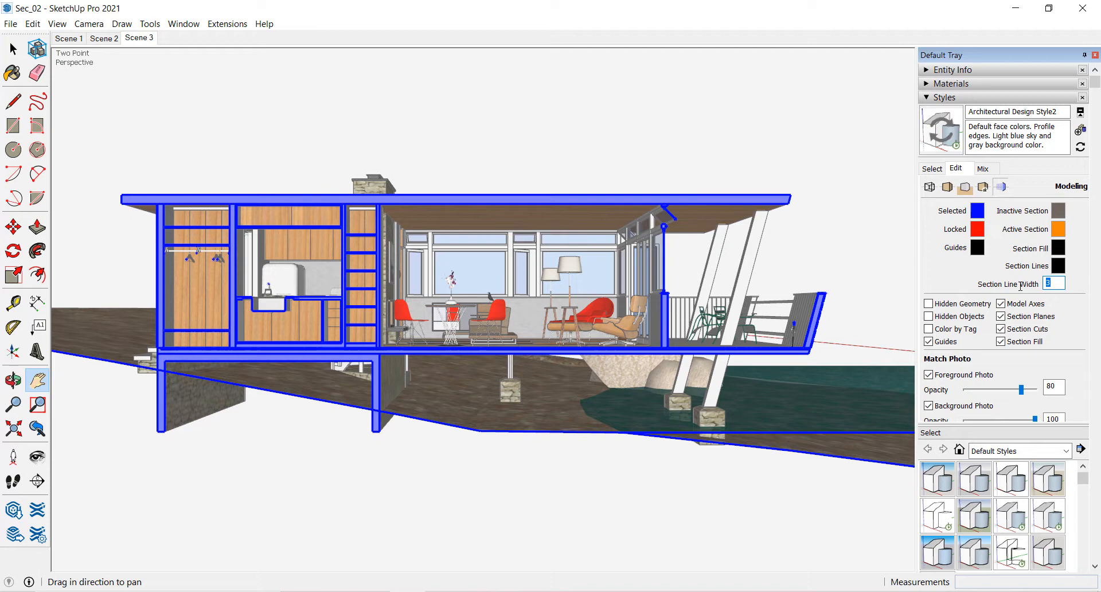
type("1")
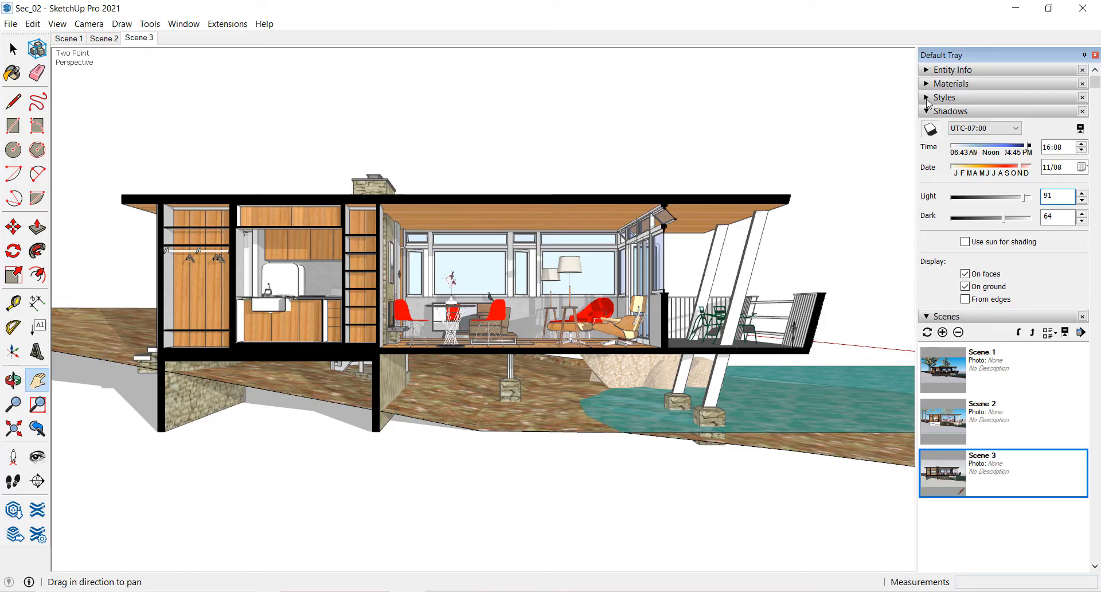
Step: Rename the style to Sec 101 and apply it from the In Model styles
left_click(925, 97)
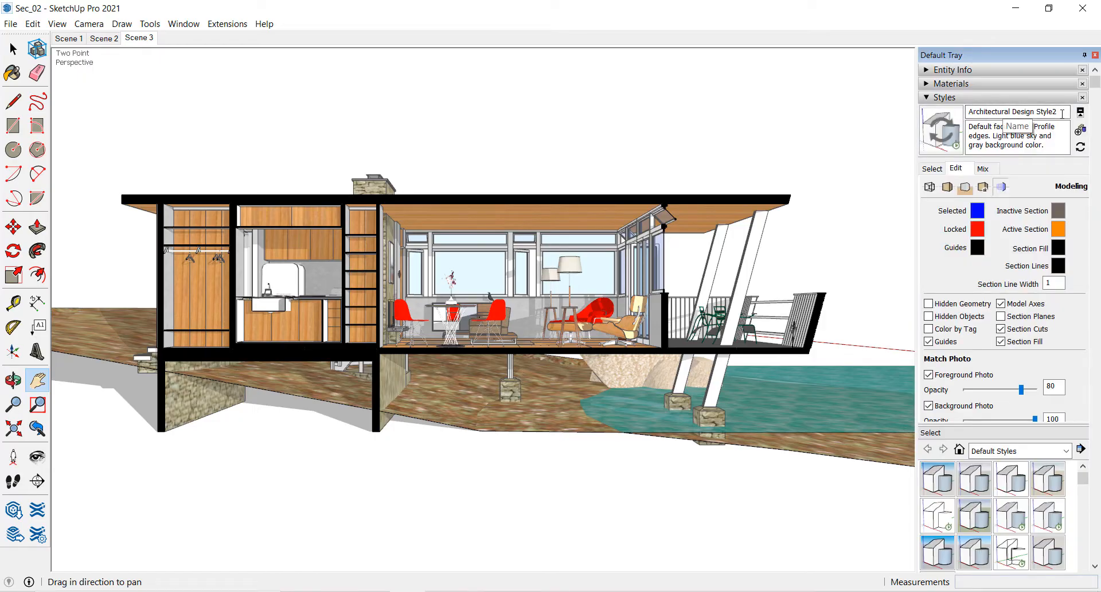
type("Sec")
type("3")
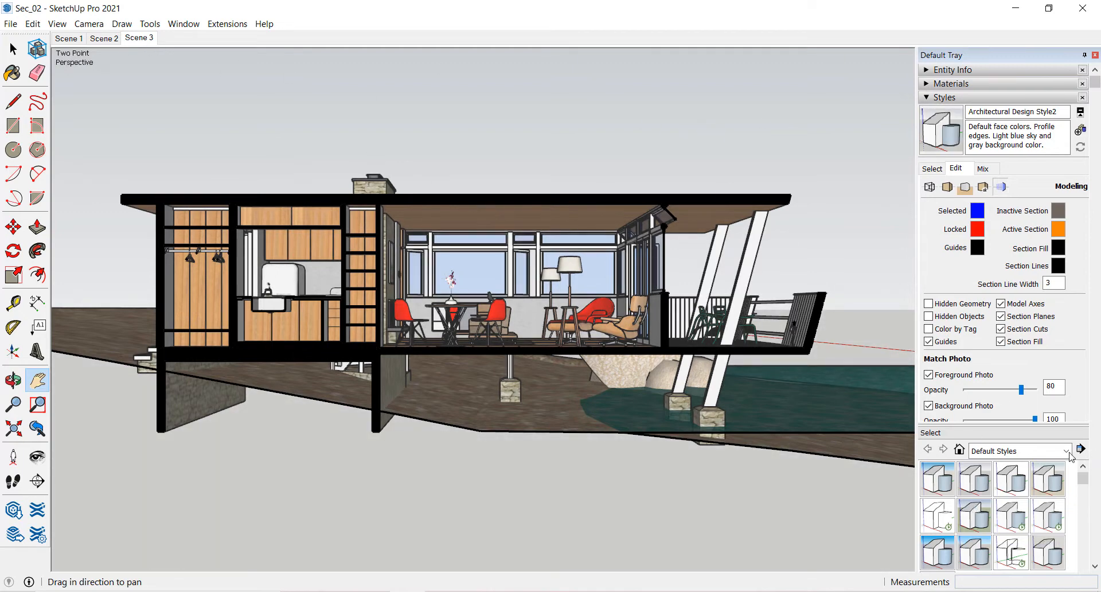
left_click(1055, 451)
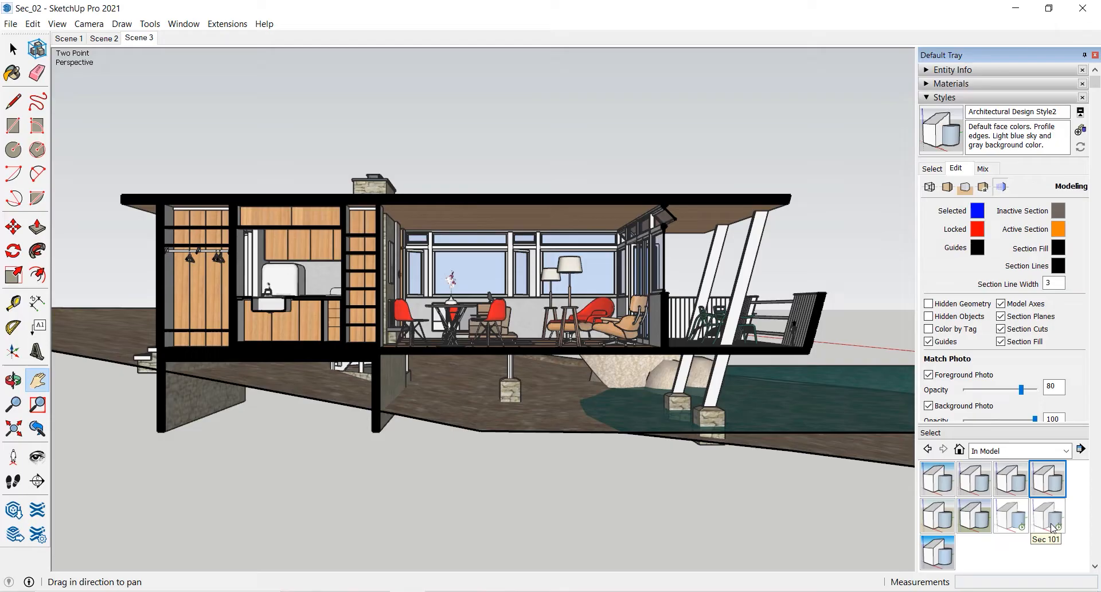
left_click(1048, 515)
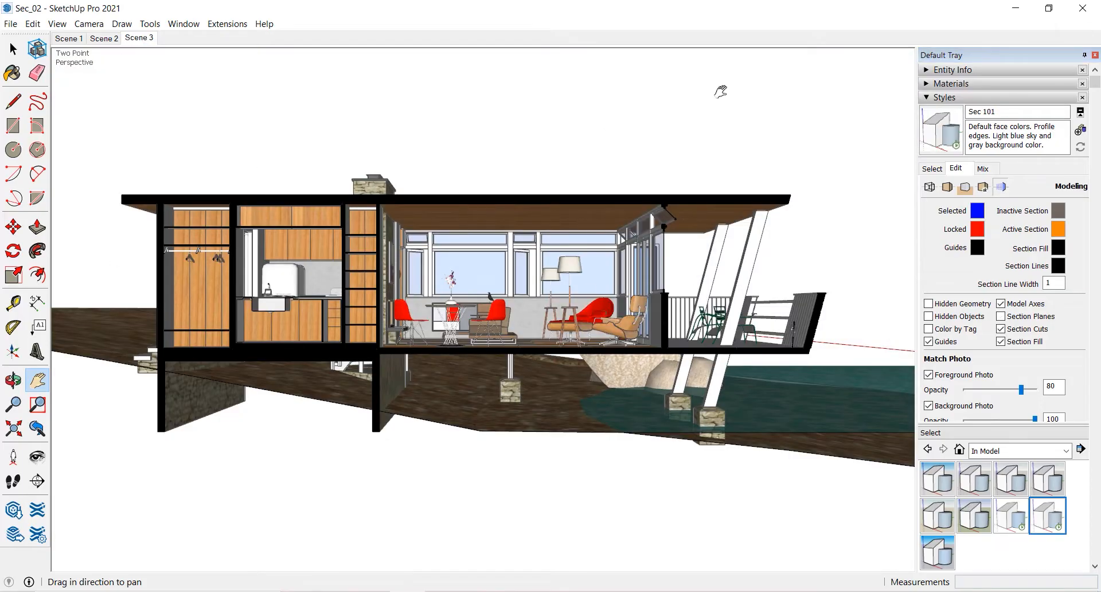
right_click(138, 39)
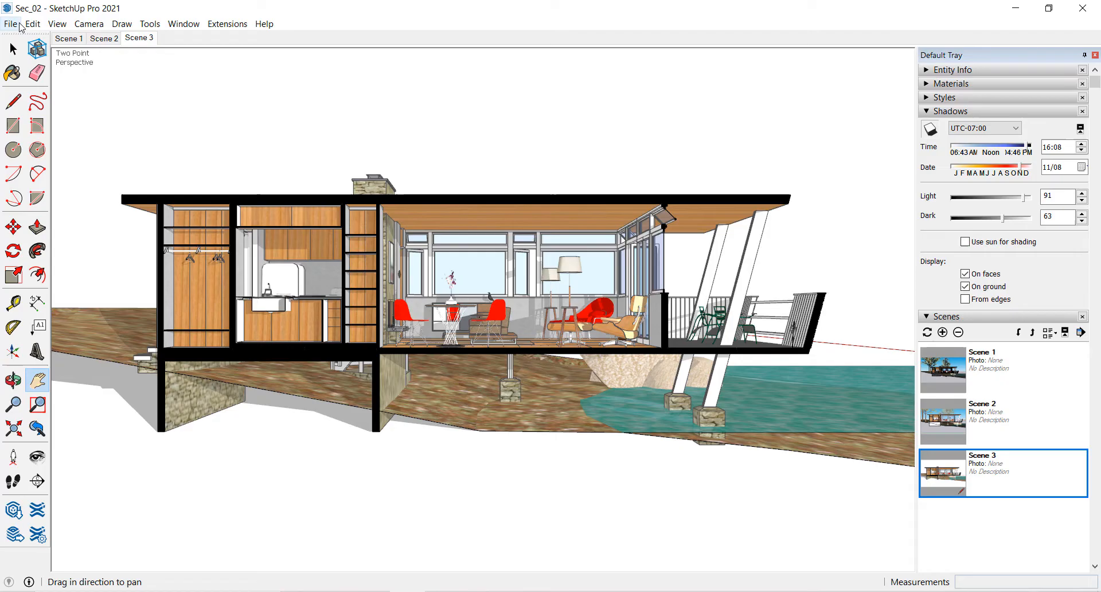
Step: Send the section model from SketchUp to LayOut via the File menu
left_click(9, 24)
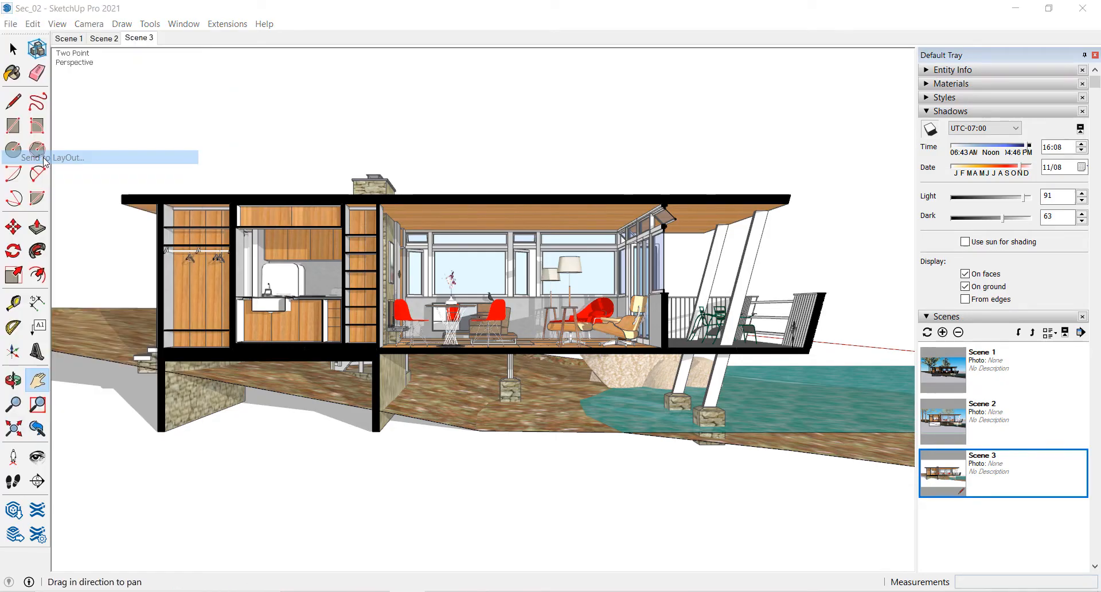
mouse_move(589, 345)
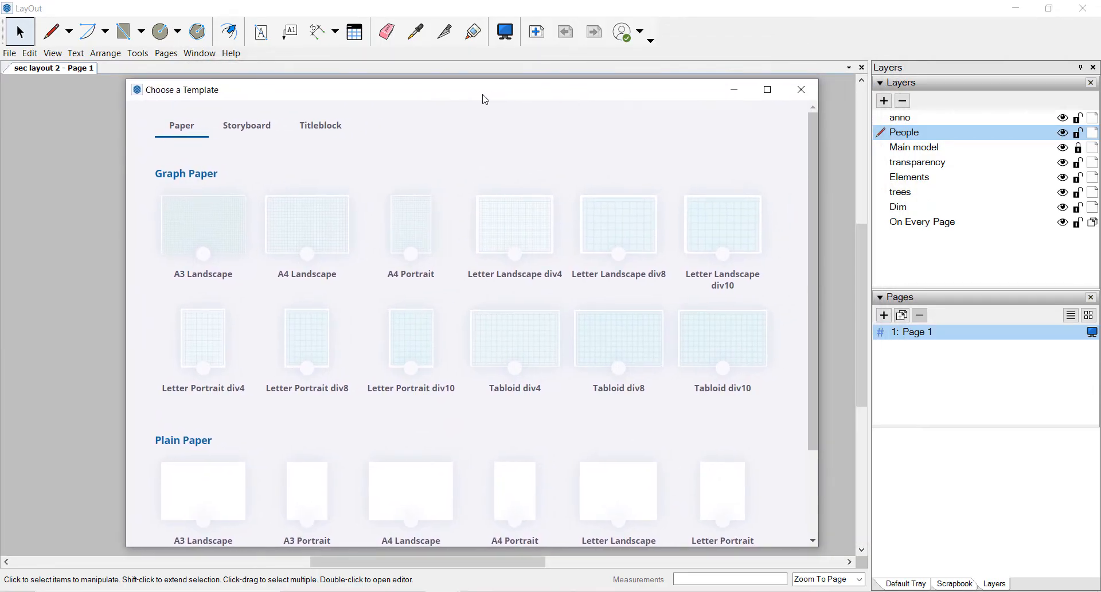
mouse_move(340, 212)
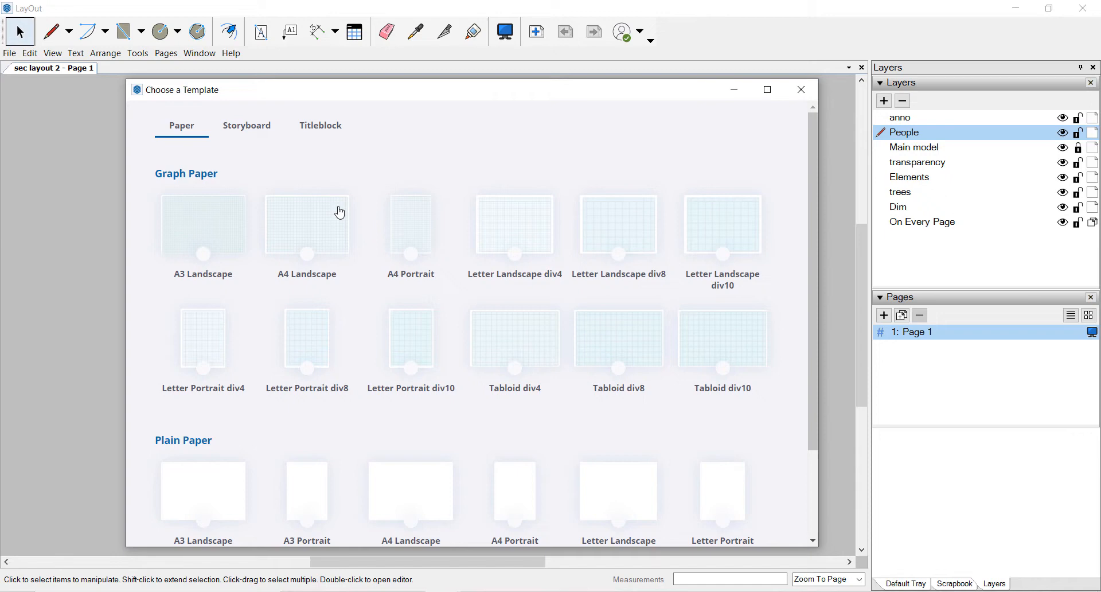
Step: Scroll the template list to pick a page for the new LayOut document
scroll("down", 3)
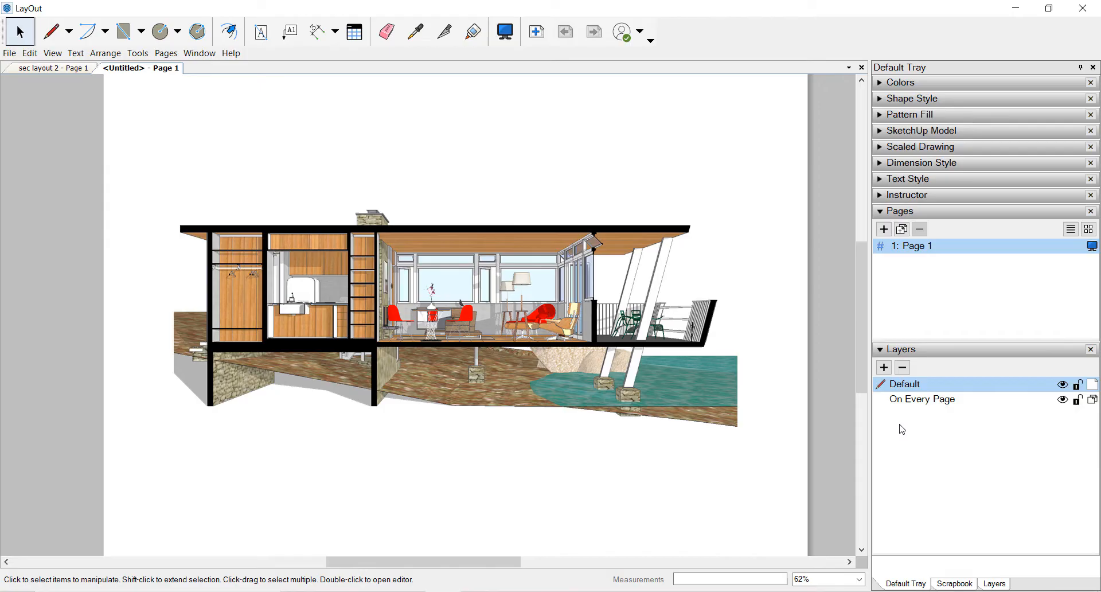
mouse_move(893, 387)
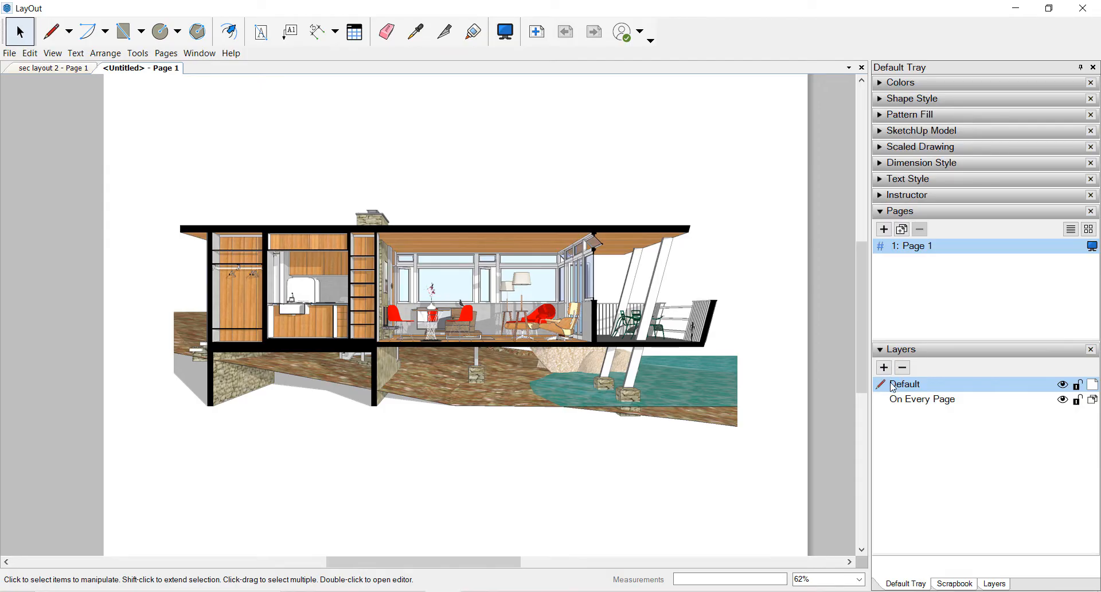
mouse_move(917, 408)
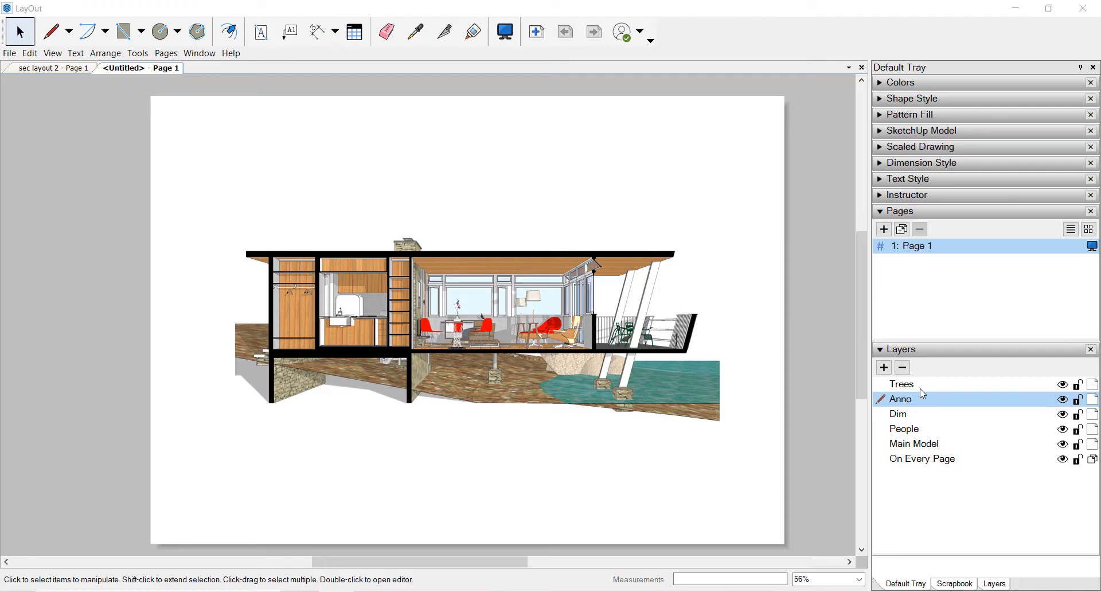
mouse_move(901, 421)
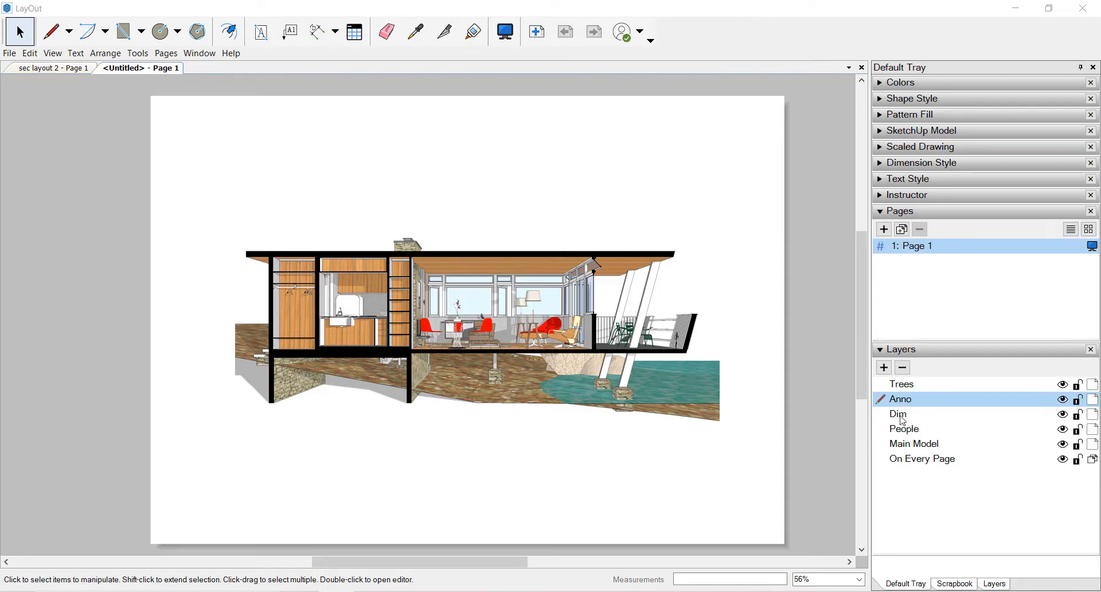
Step: Make Main Model the active layer and lock it against edits
left_click(898, 414)
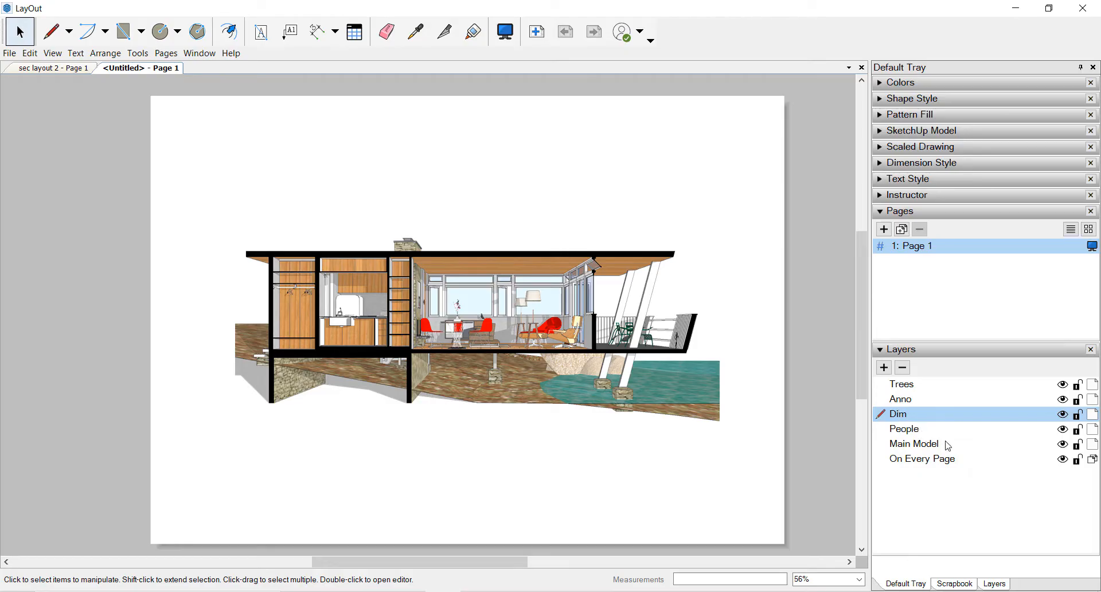
left_click(913, 444)
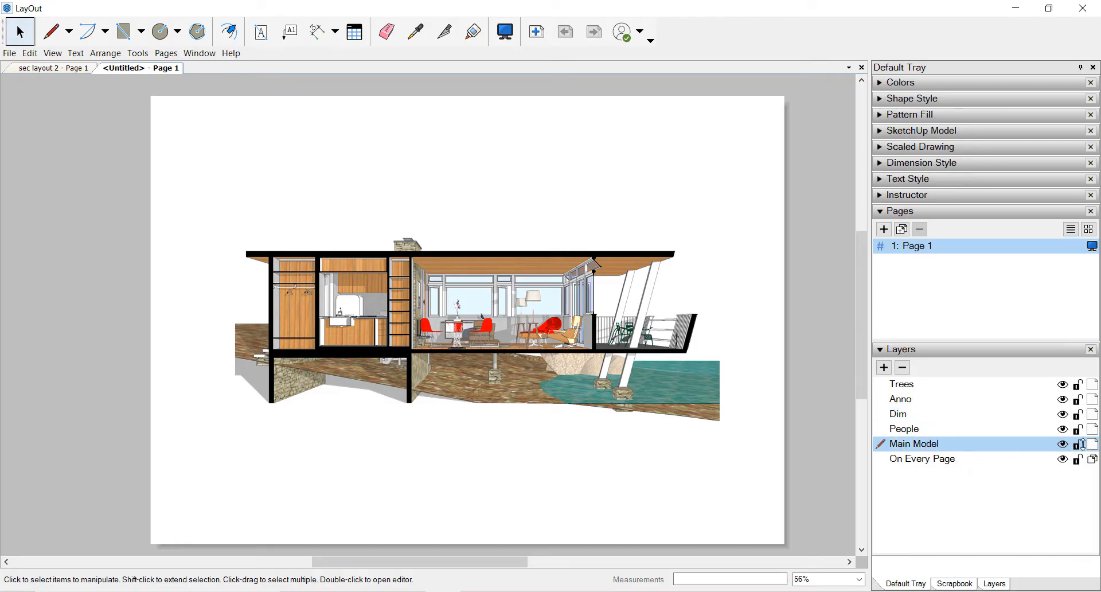
left_click(897, 414)
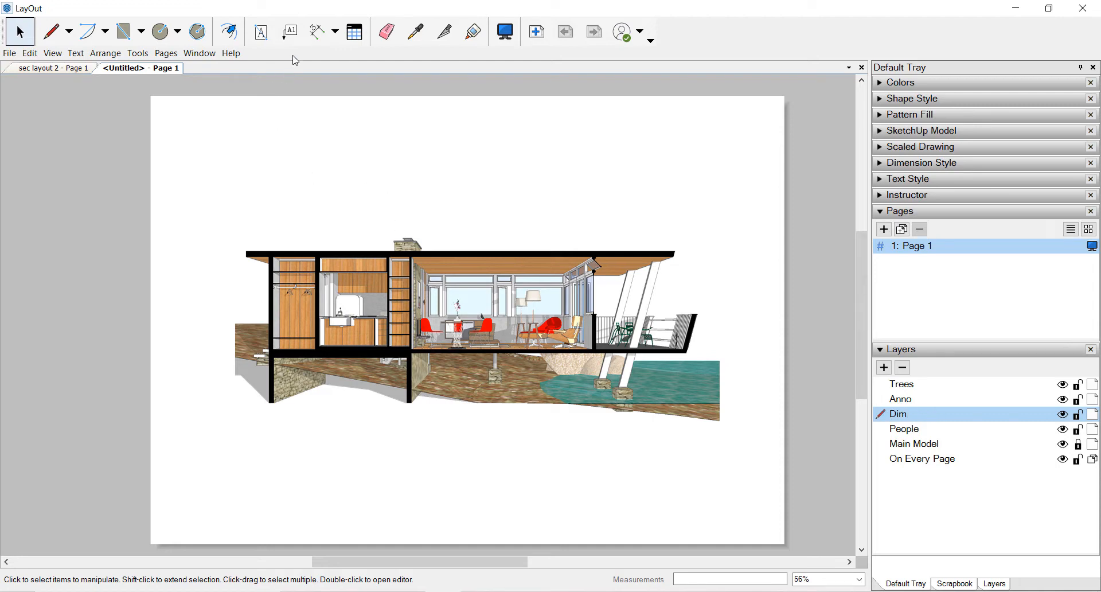
left_click(318, 31)
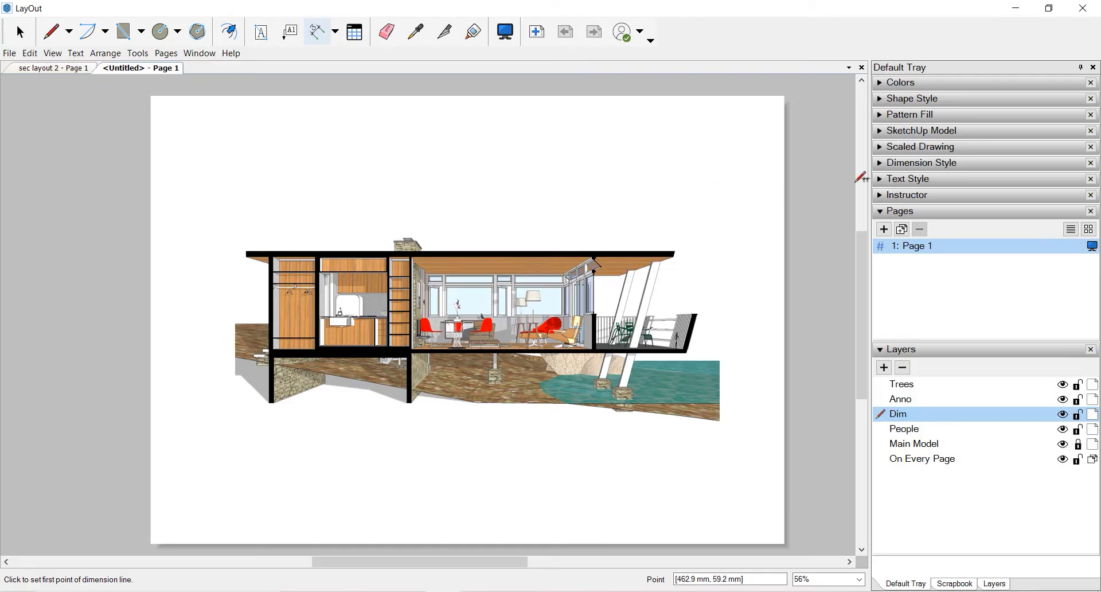
Step: Adjust the Dimension Style and Shape Style arrowheads for the vertical dimension
left_click(921, 162)
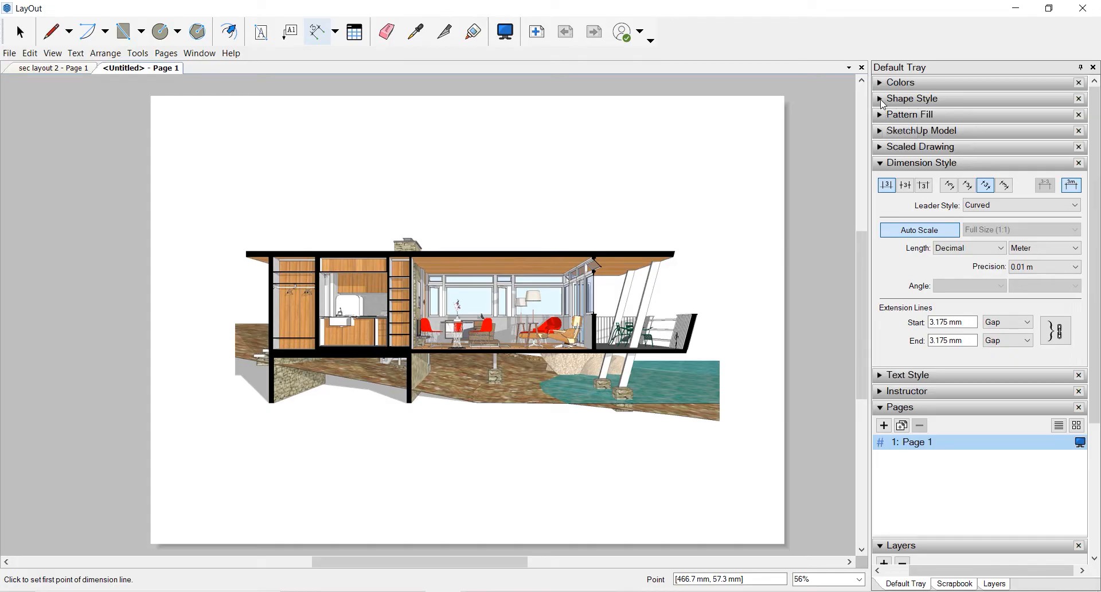
left_click(880, 99)
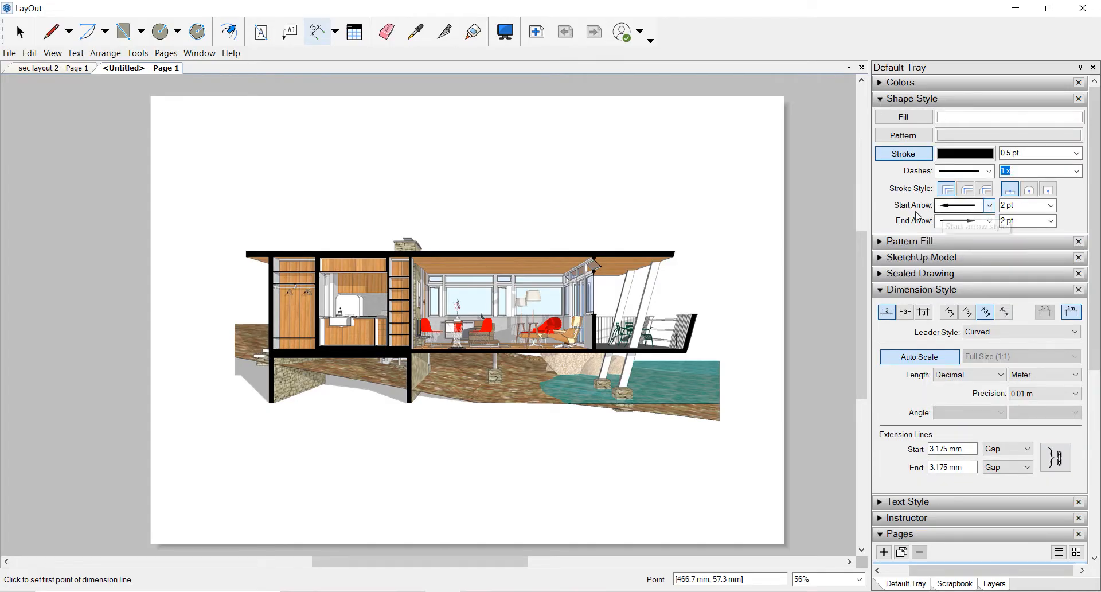
left_click(989, 205)
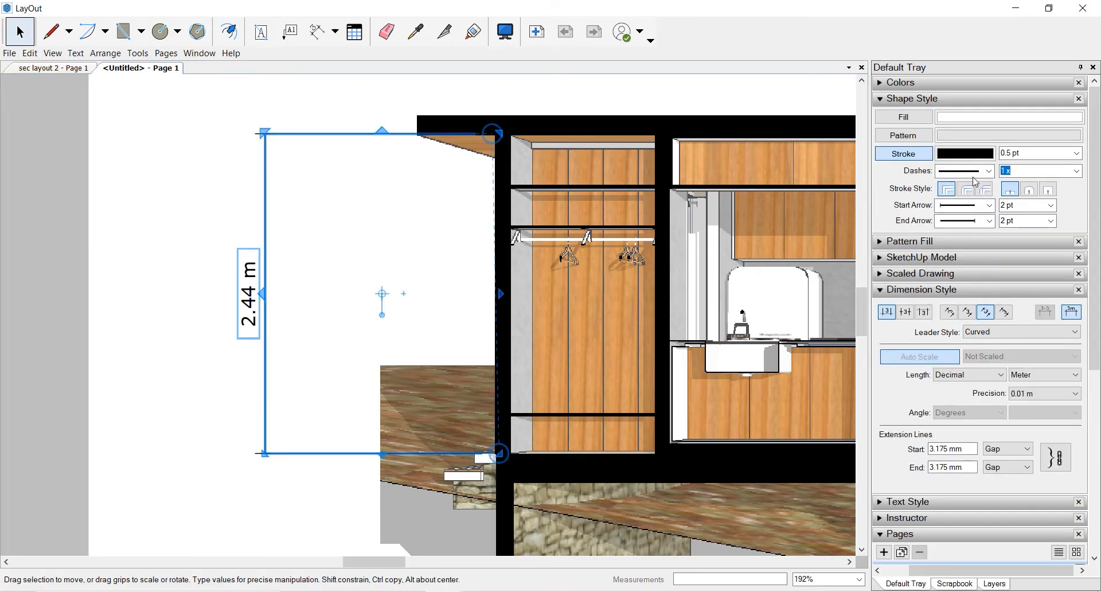
left_click(318, 32)
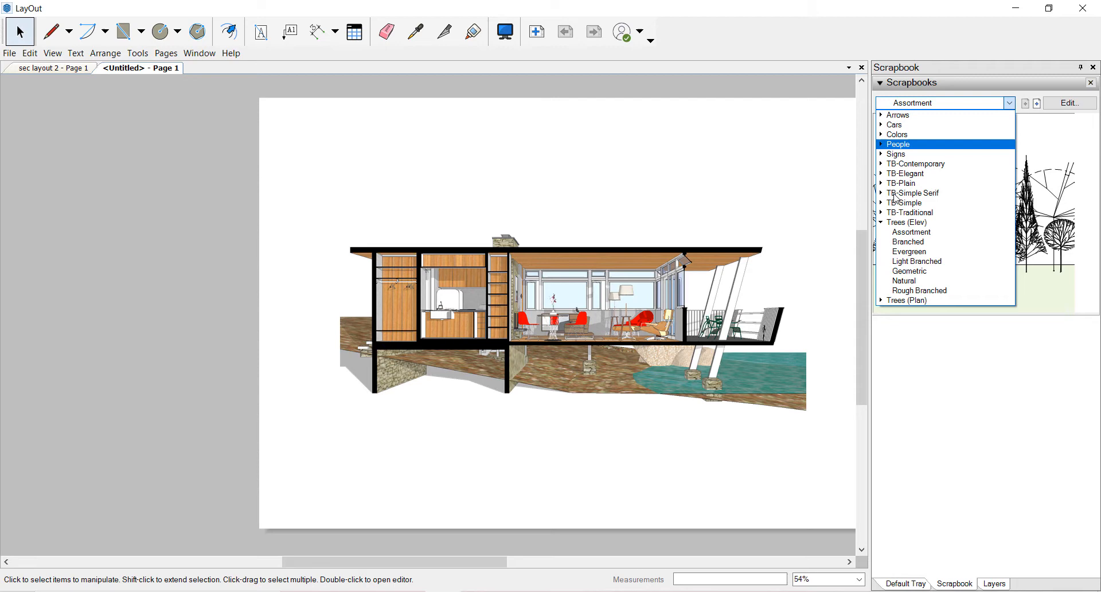
Step: Choose the Trees (Elev) Assortment scrapbook and add a tree to the page
left_click(906, 300)
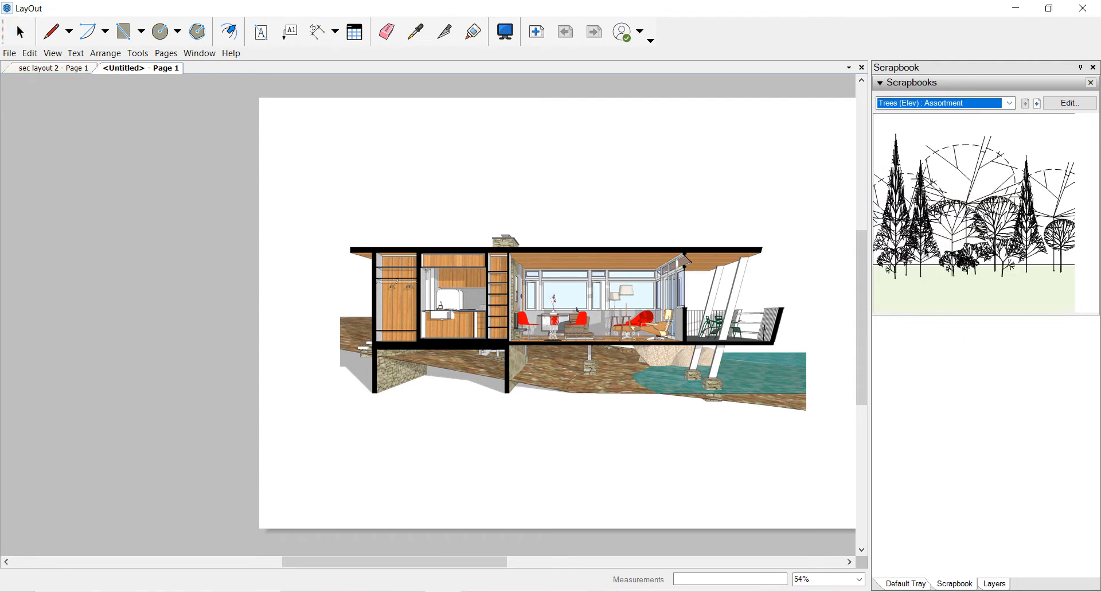
left_click(21, 30)
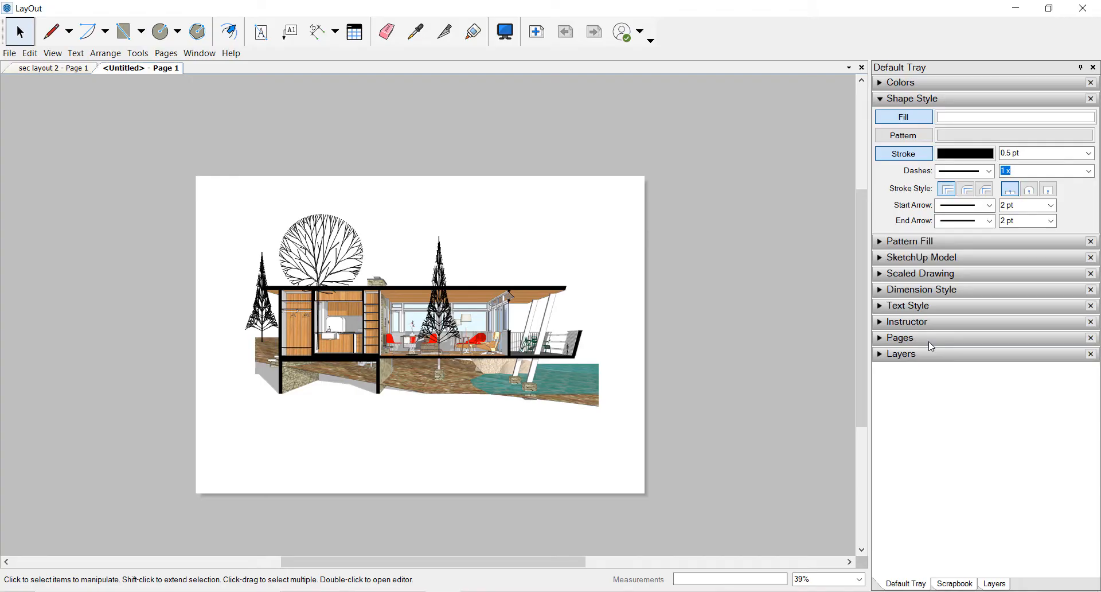
Step: Drag the Trees layer below Main Model in the Layers panel and hide it
left_click(900, 354)
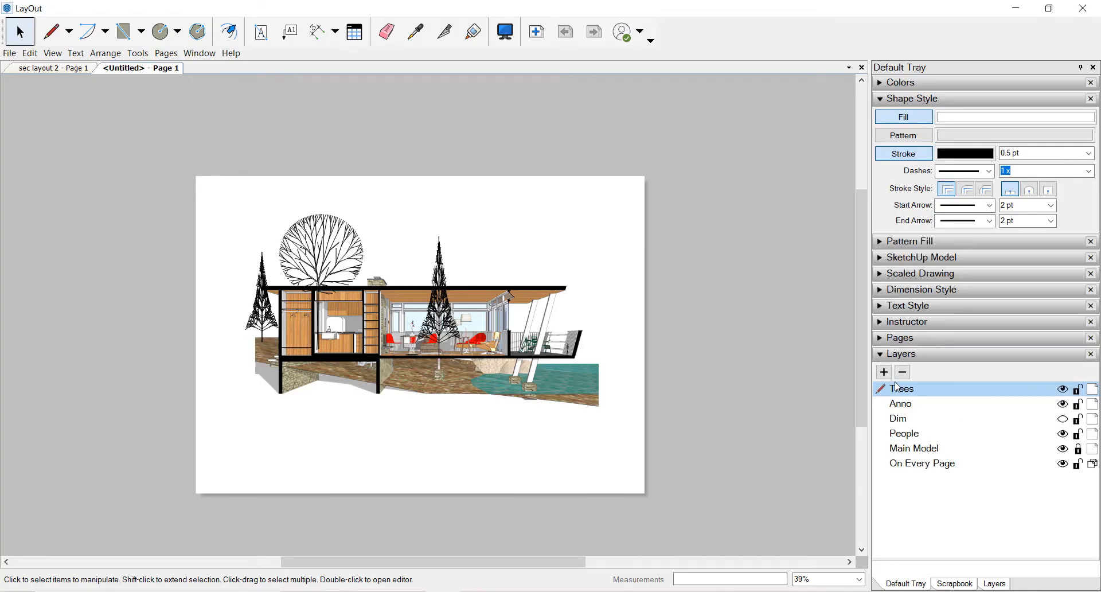
mouse_move(916, 442)
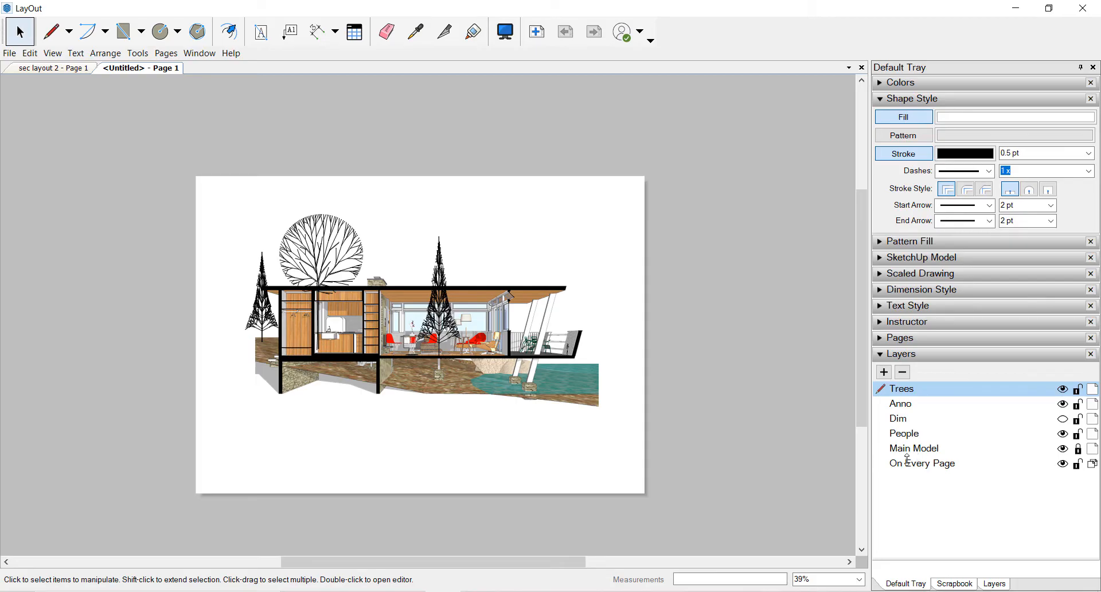
left_click_drag(901, 388, 901, 448)
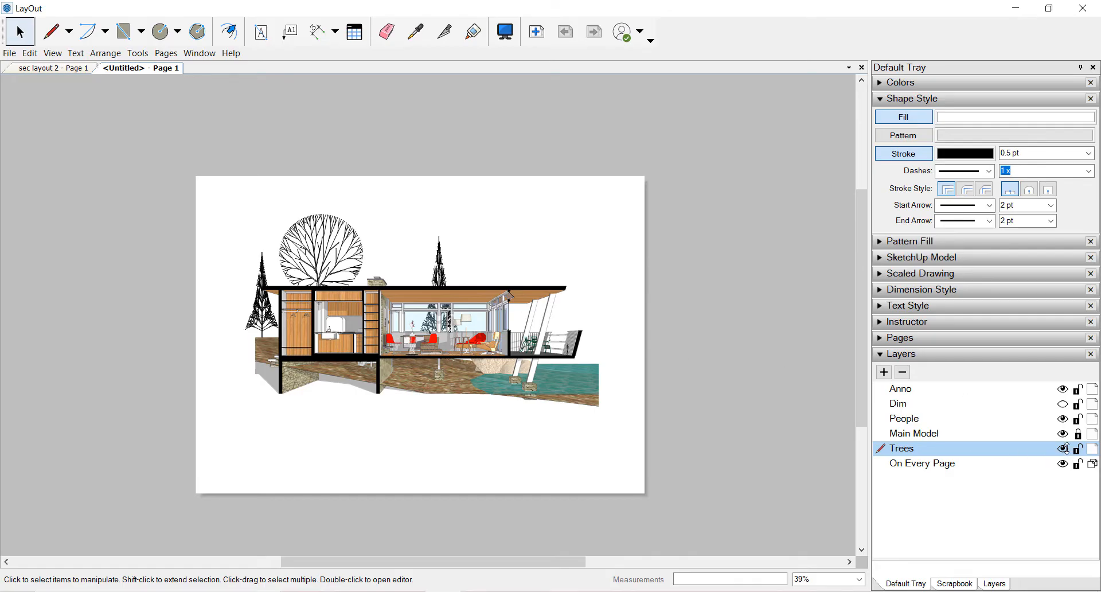
left_click(1060, 448)
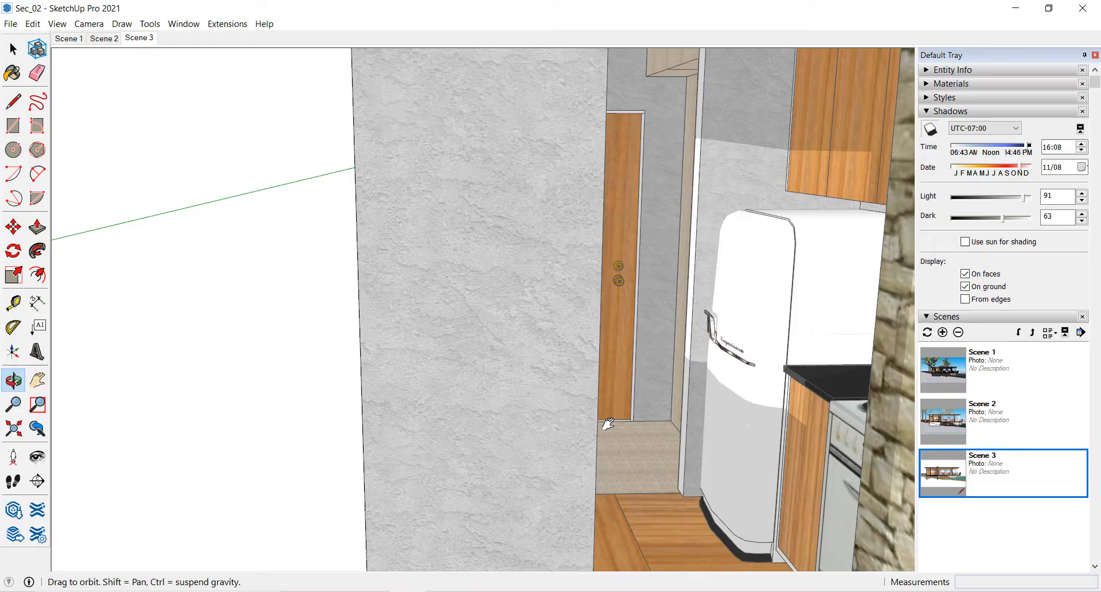
left_click_drag(609, 423, 629, 464)
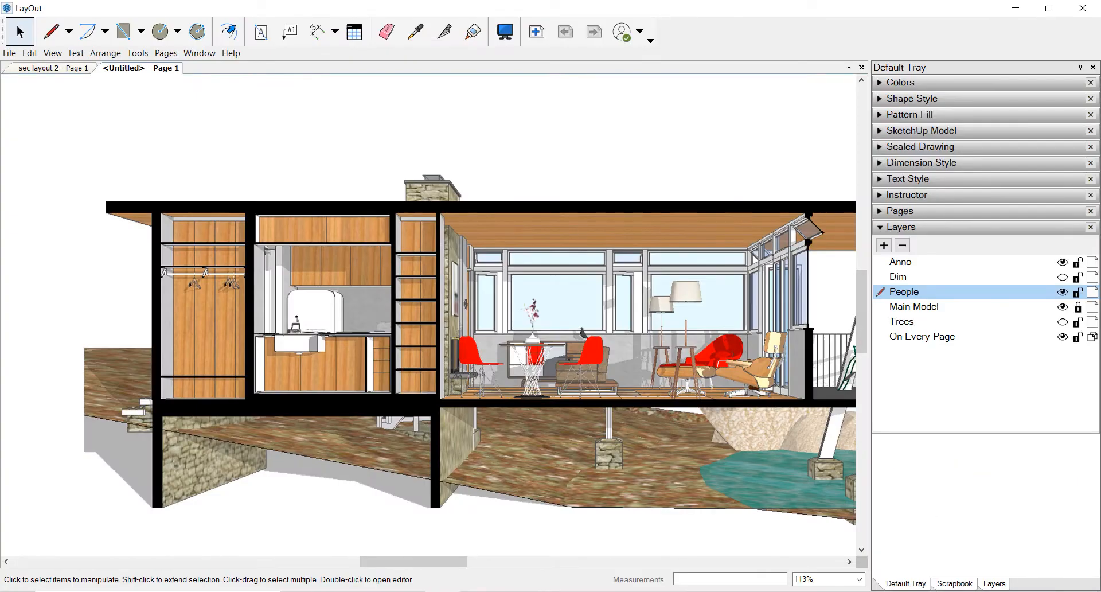
Step: Place figures from the Scrapbook's People : Small Metric (Translucent) set into the section
left_click(953, 583)
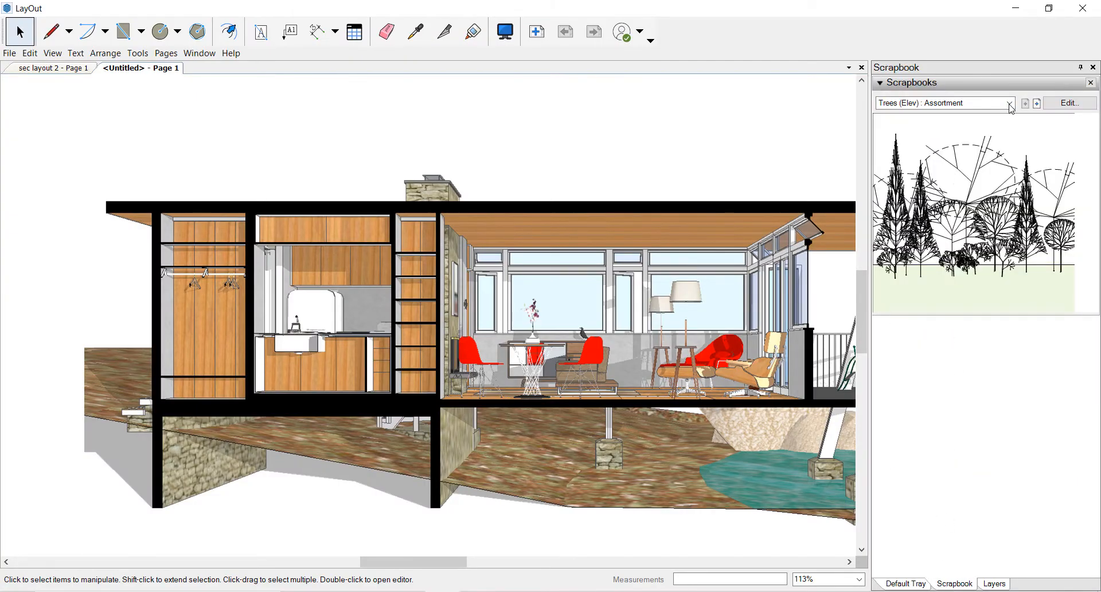
left_click(1008, 103)
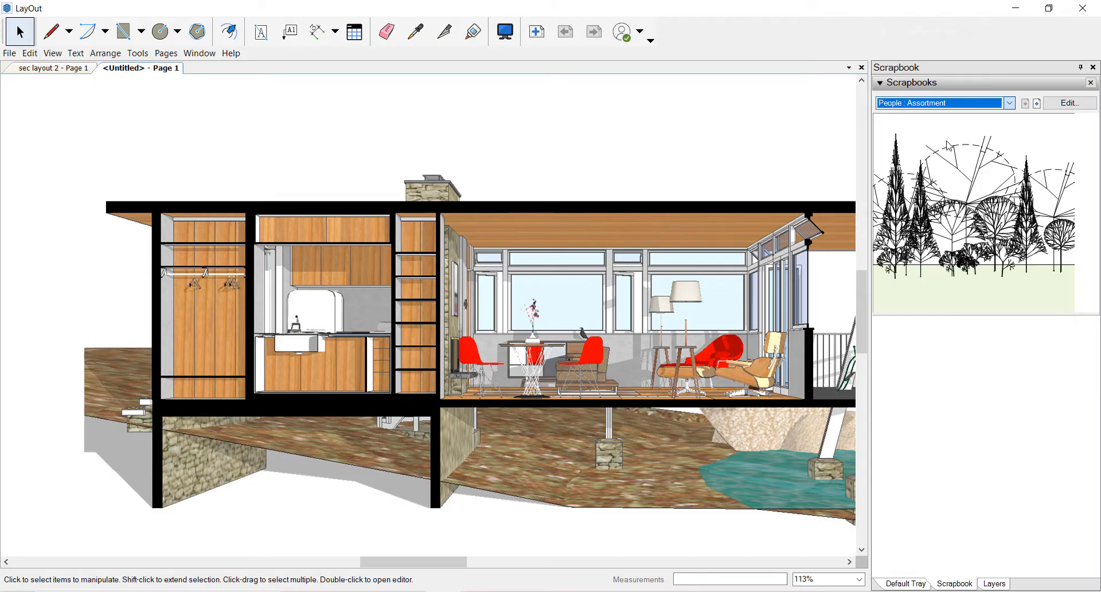
left_click(1009, 102)
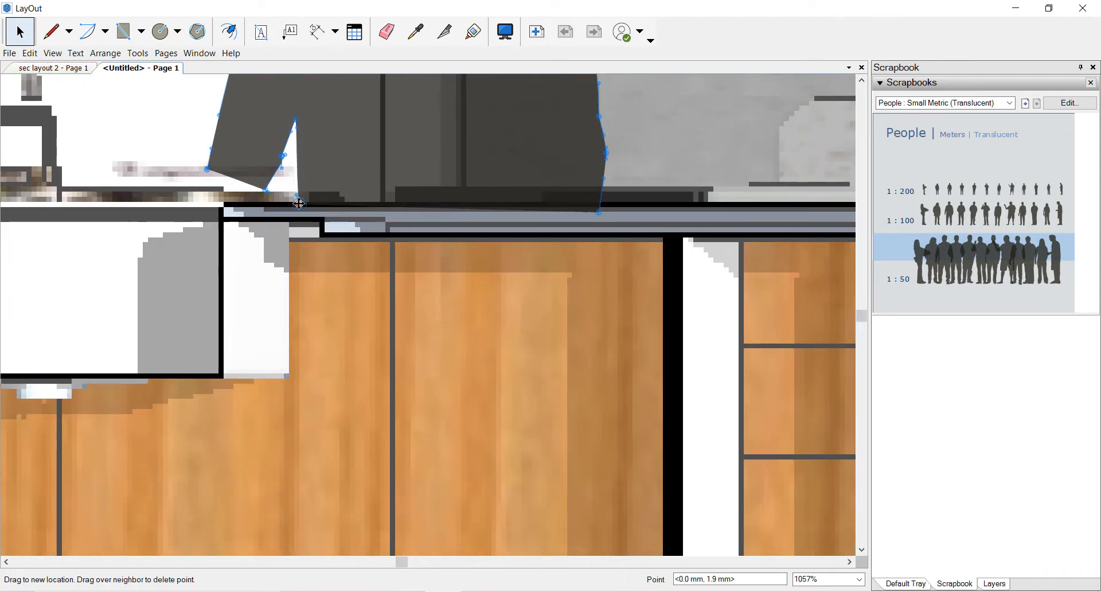
left_click_drag(298, 203, 600, 202)
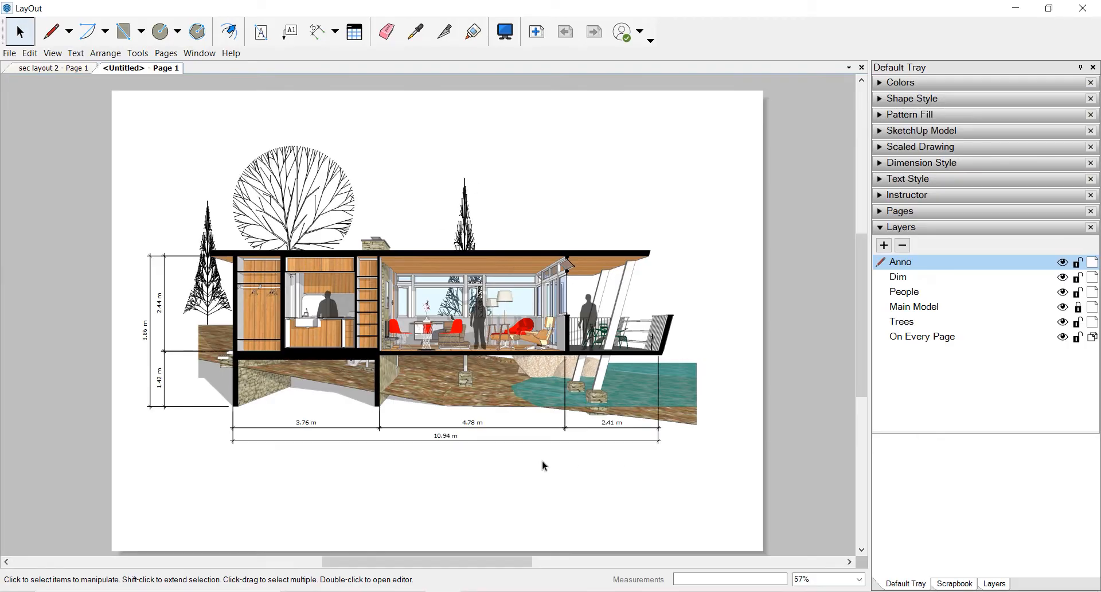
mouse_move(620, 431)
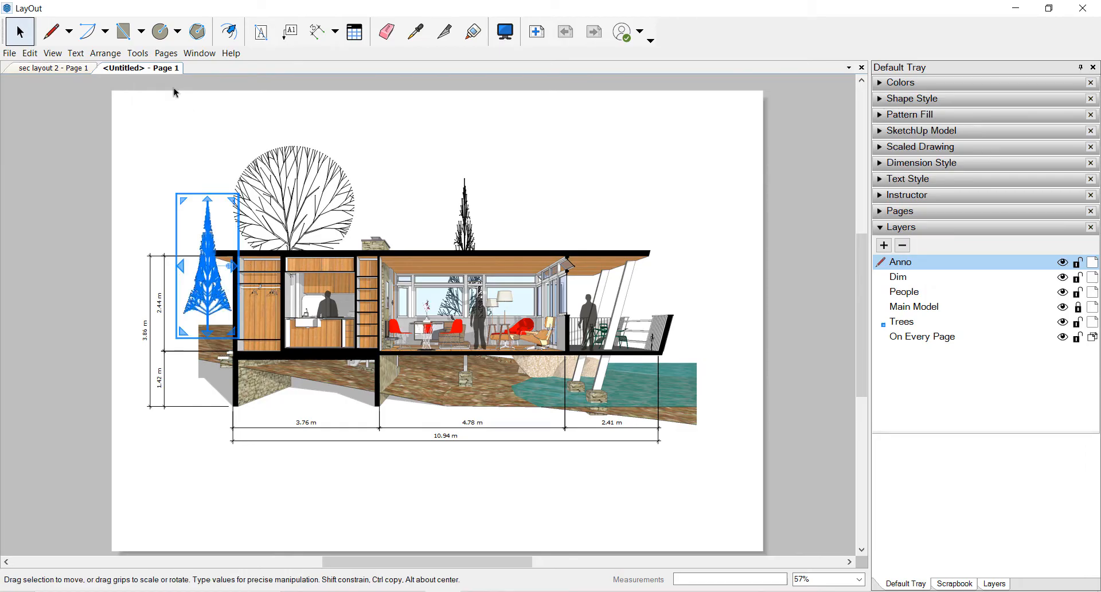
mouse_move(124, 31)
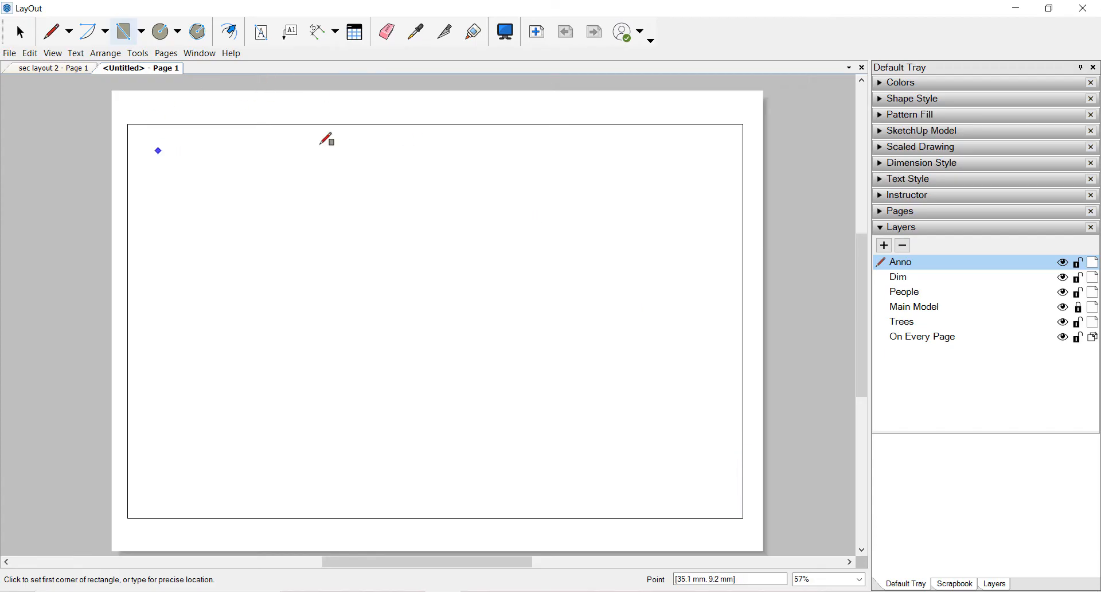
Step: Move the page-sized rectangle onto a new translucent layer and reorder Main Model above it
left_click(21, 31)
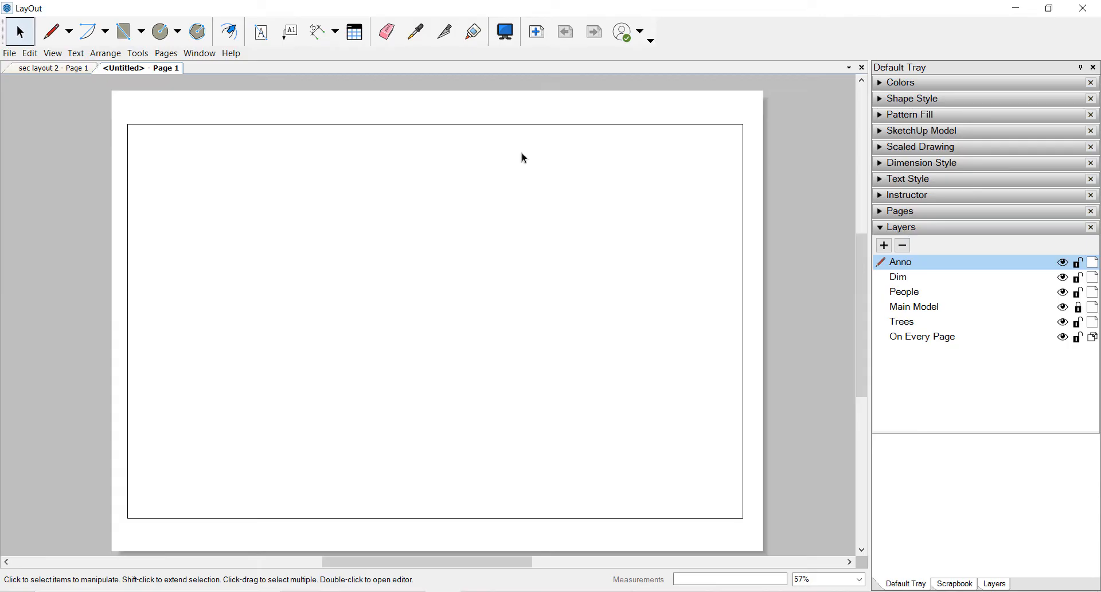
left_click(435, 321)
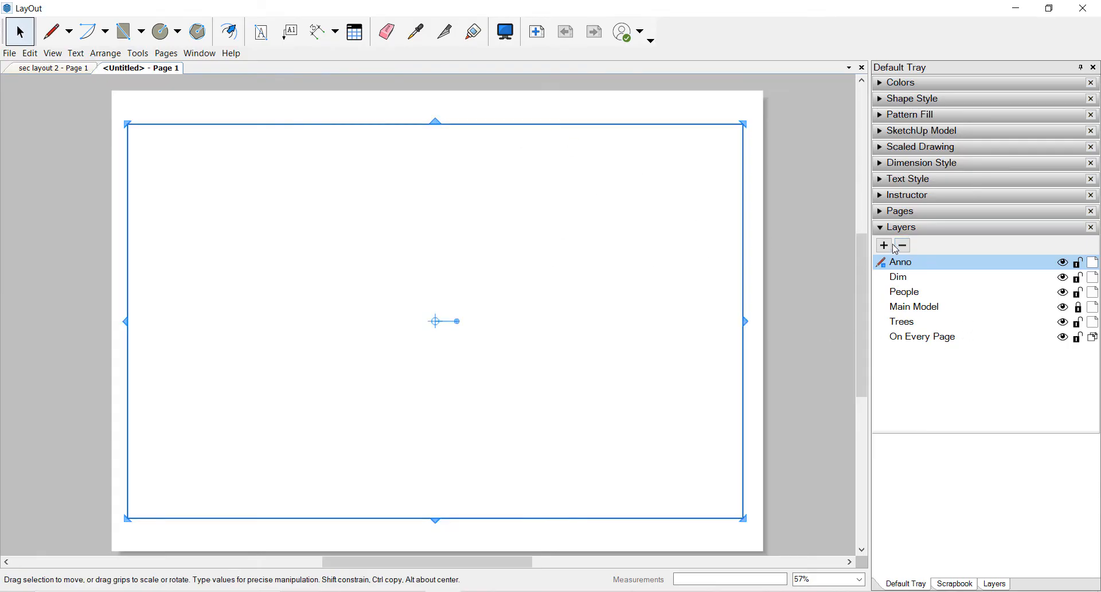
left_click(883, 246)
type("translucent")
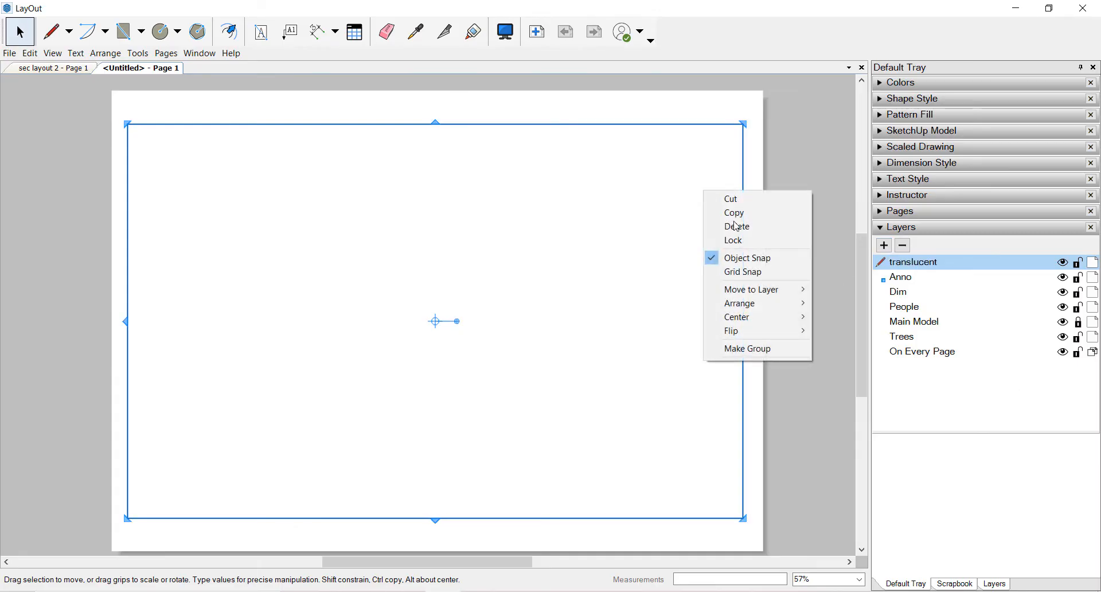
mouse_move(751, 289)
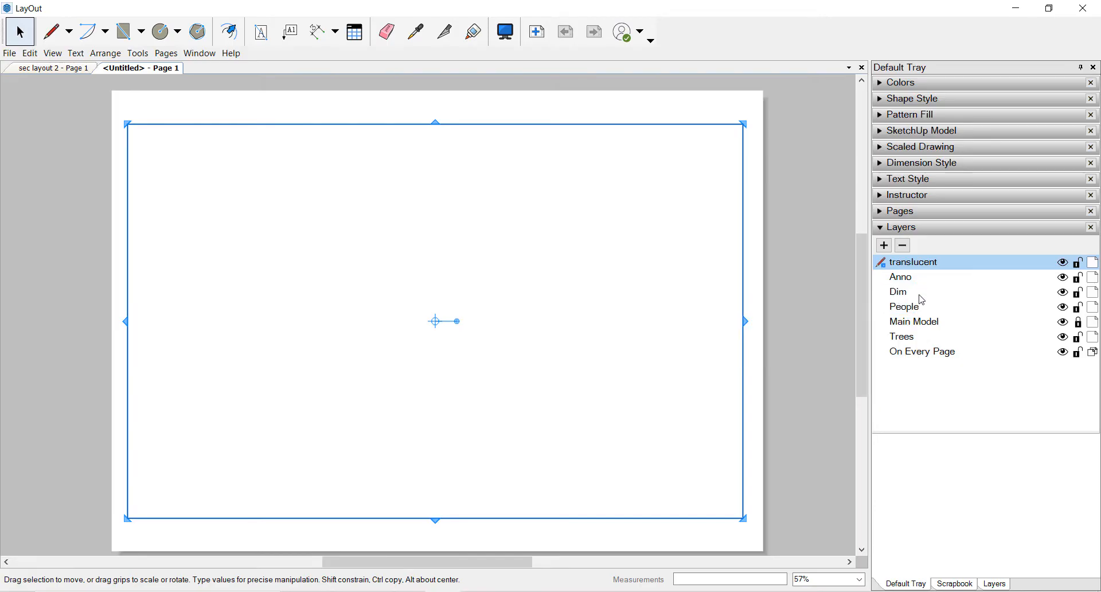
left_click(914, 321)
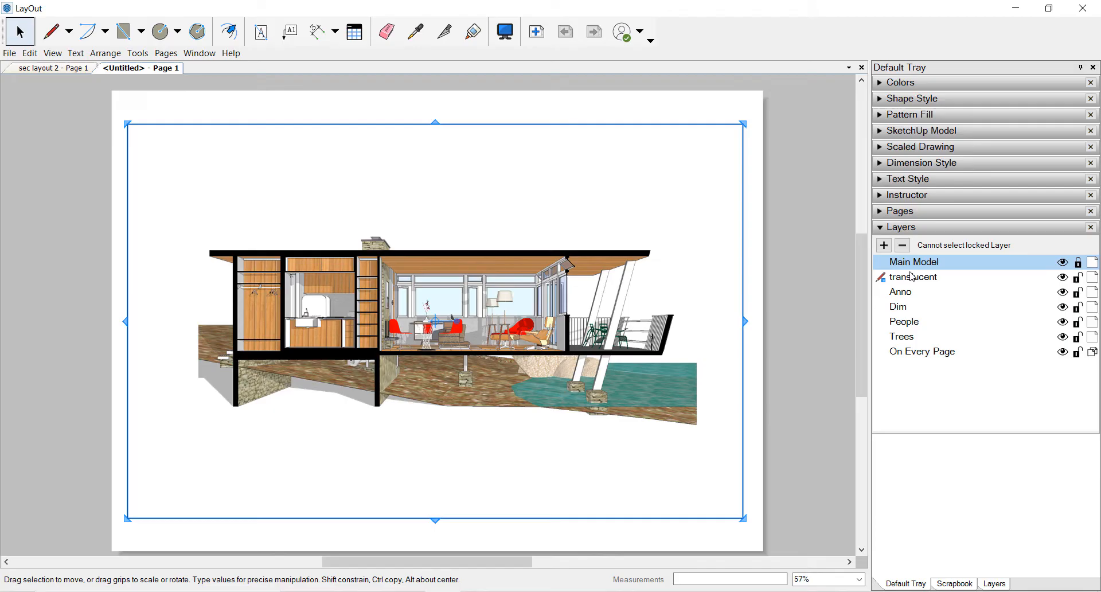
Step: Set the rectangle's Shape Style fill to 50% opacity white, then deselect it
left_click(912, 277)
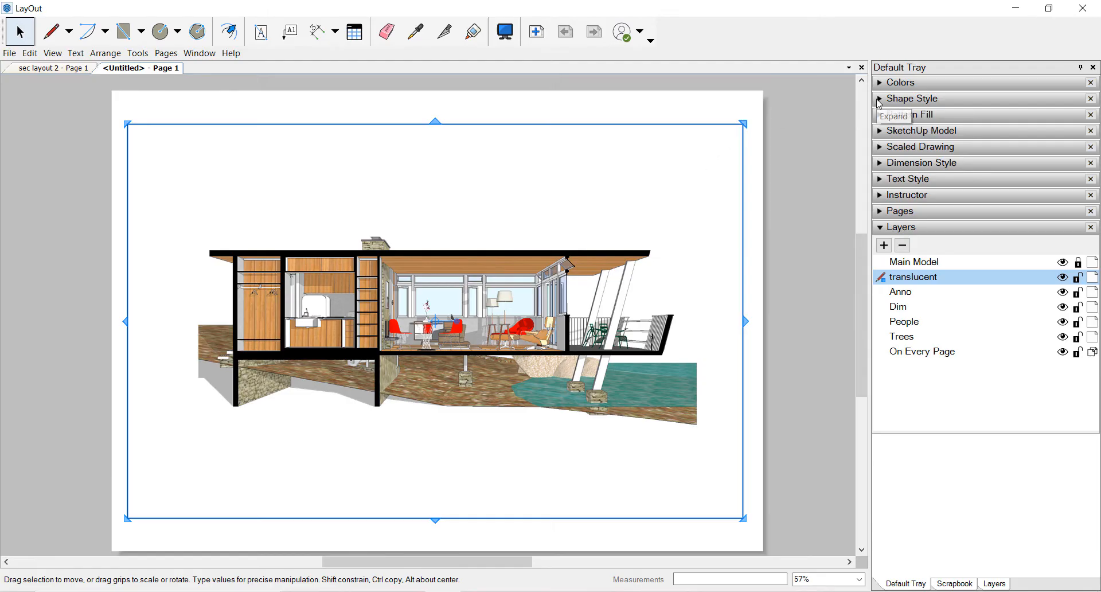
left_click(884, 99)
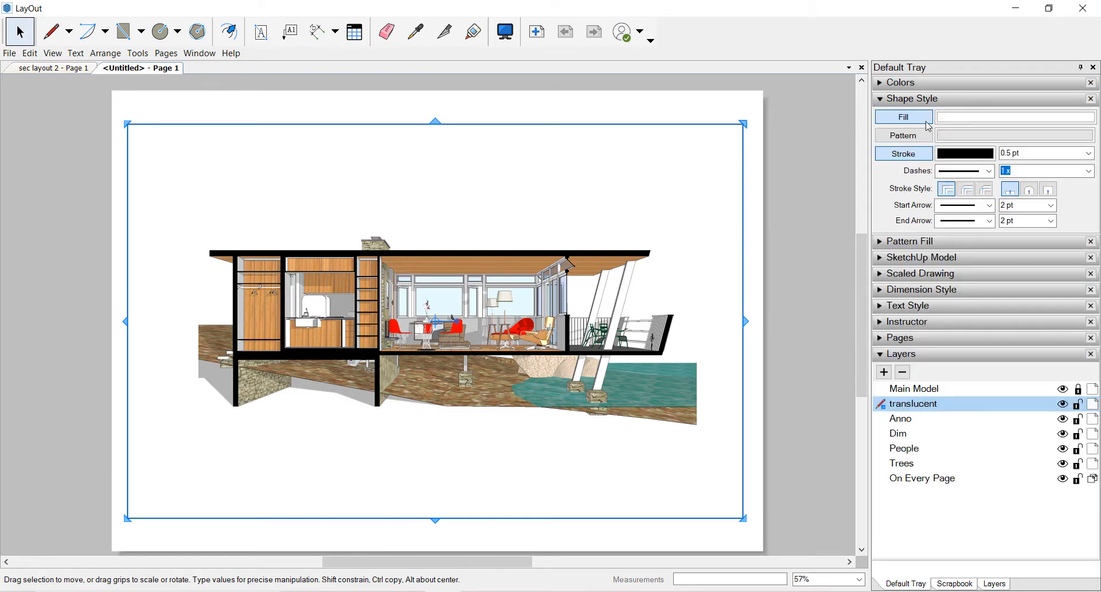
mouse_move(952, 122)
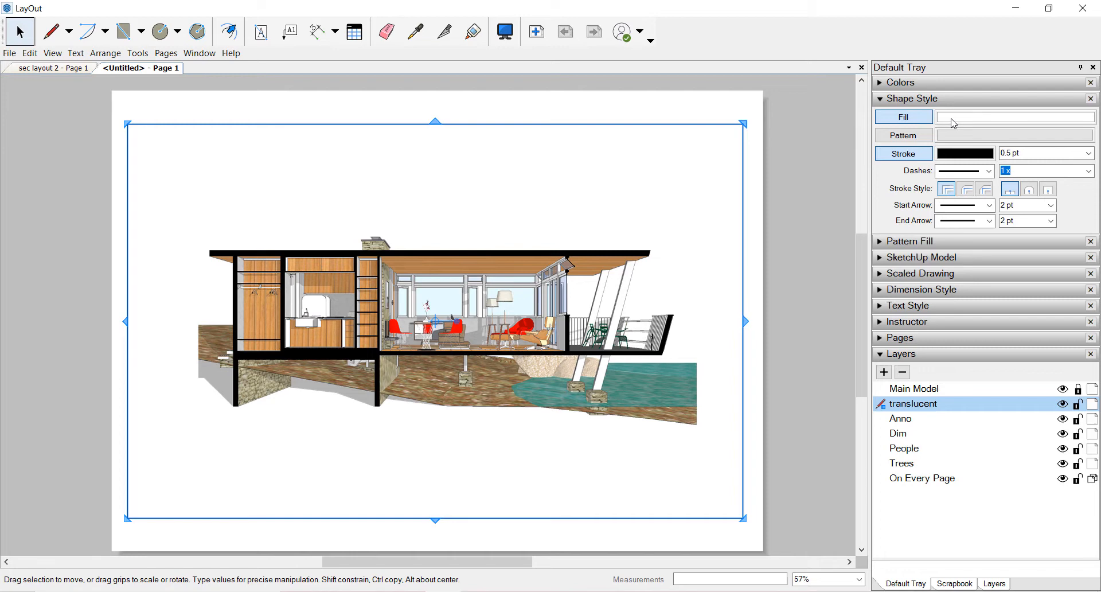
left_click(899, 82)
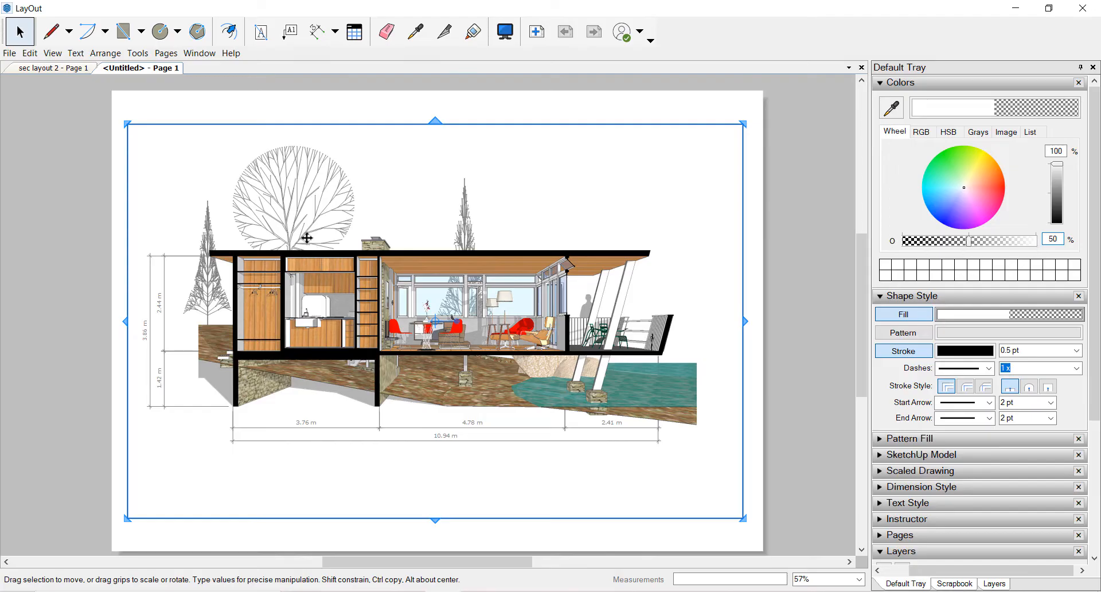
mouse_move(219, 232)
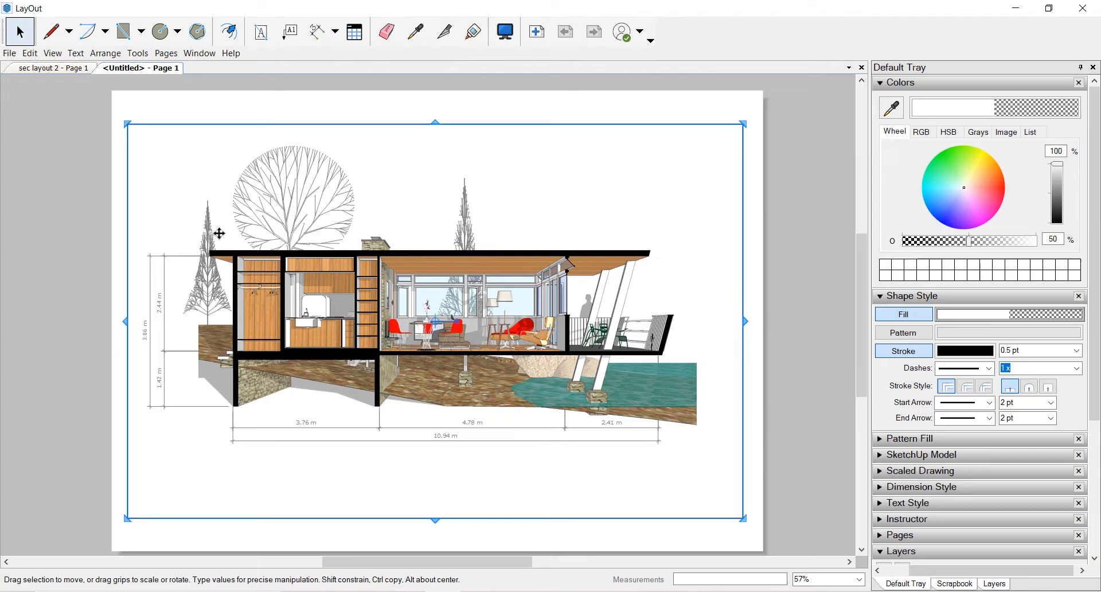
mouse_move(887, 90)
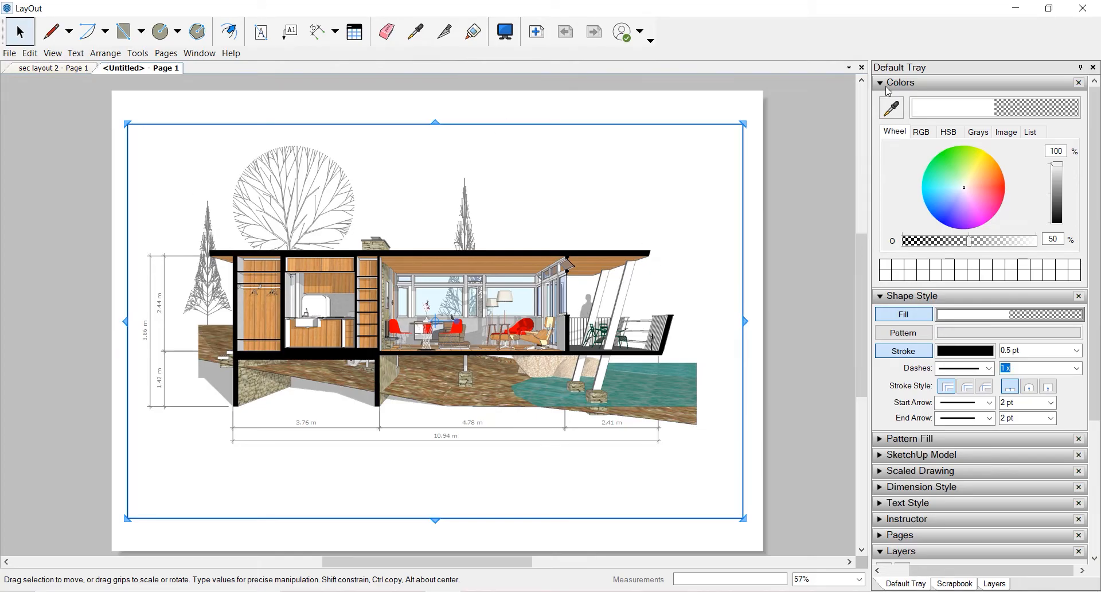
mouse_move(716, 130)
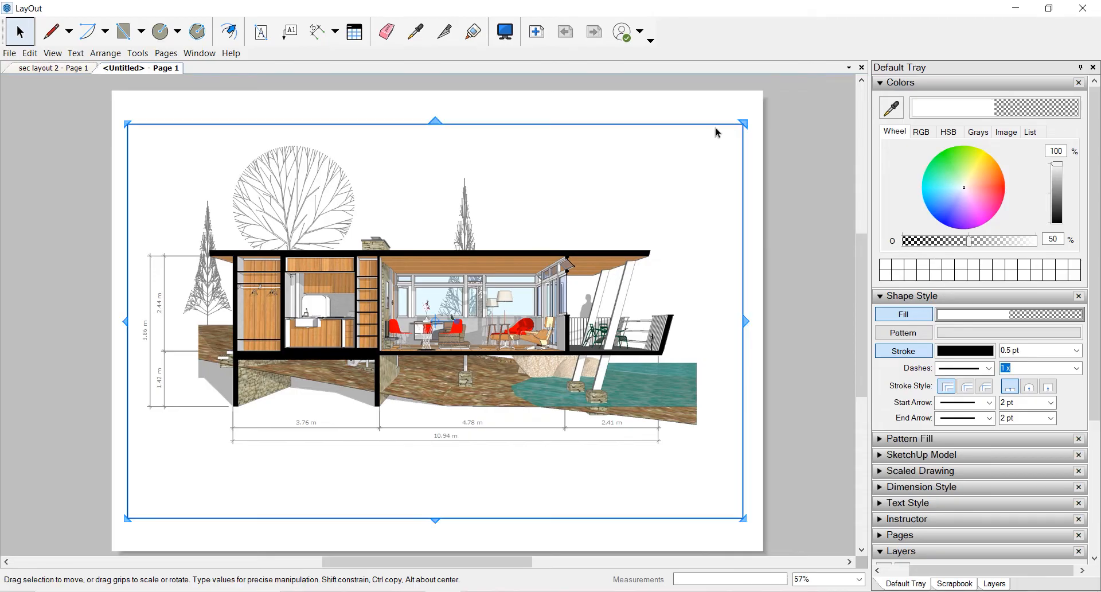
mouse_move(905, 196)
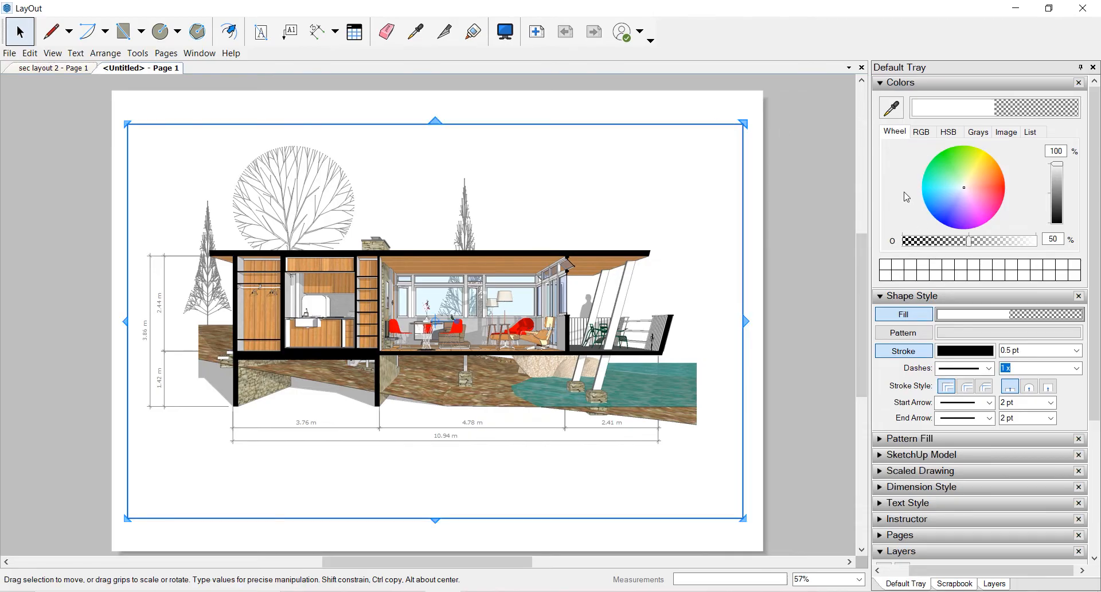
left_click(900, 82)
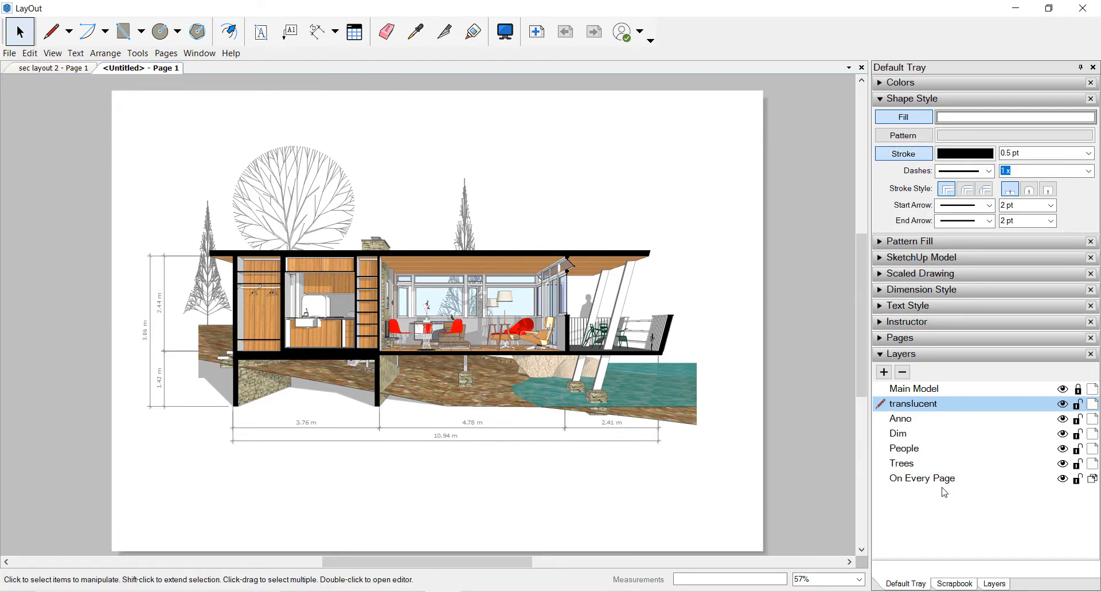
Step: Move the People layer to the top of the list and draw a pale yellow sun circle near the round tree
left_click(903, 447)
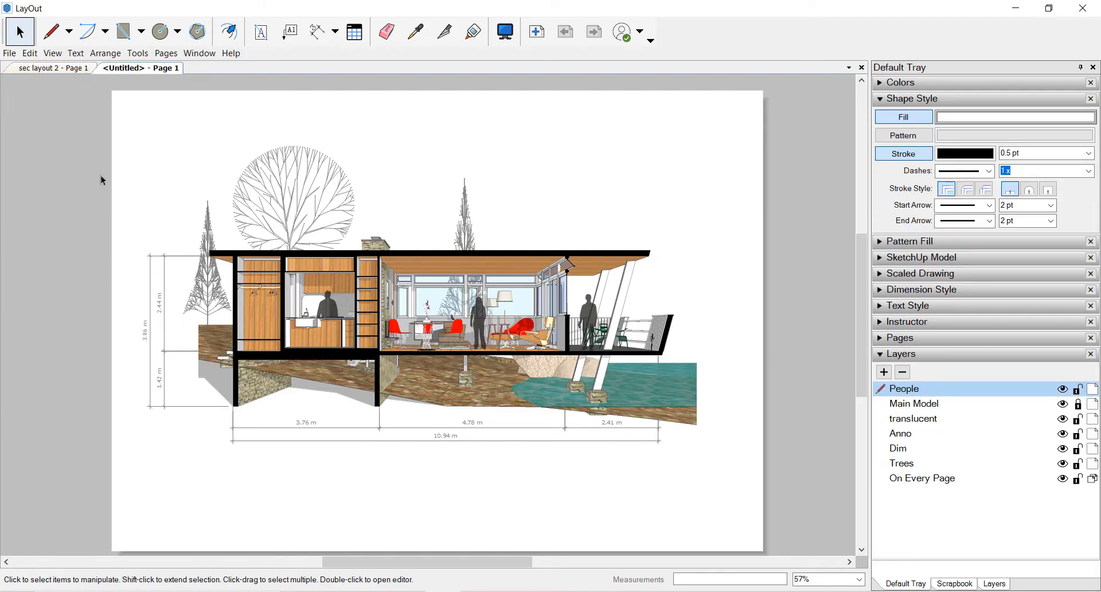
mouse_move(844, 517)
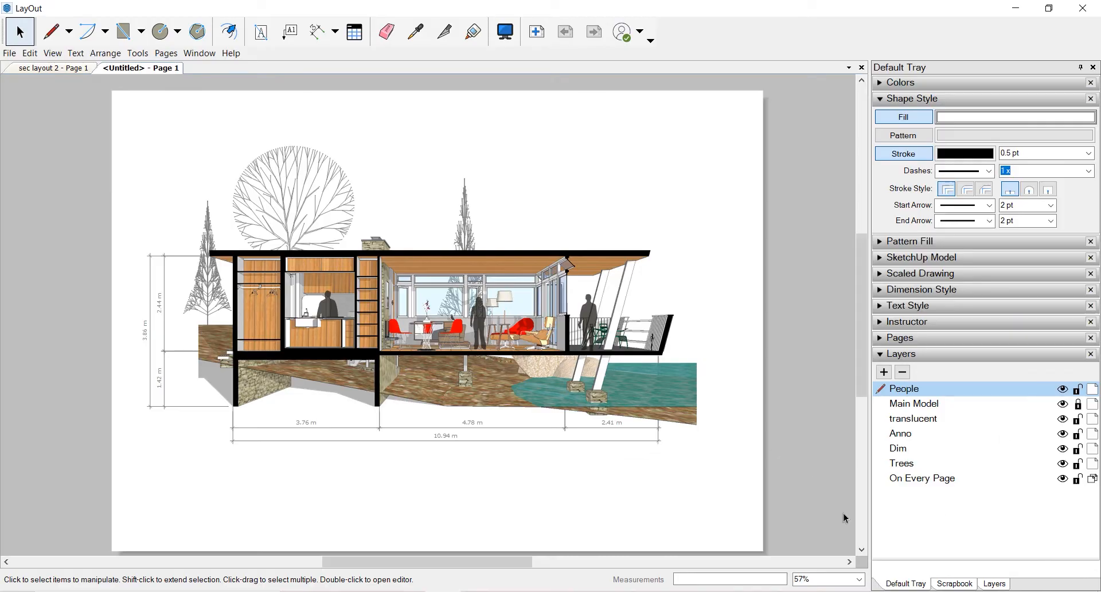
key("ctrl+a")
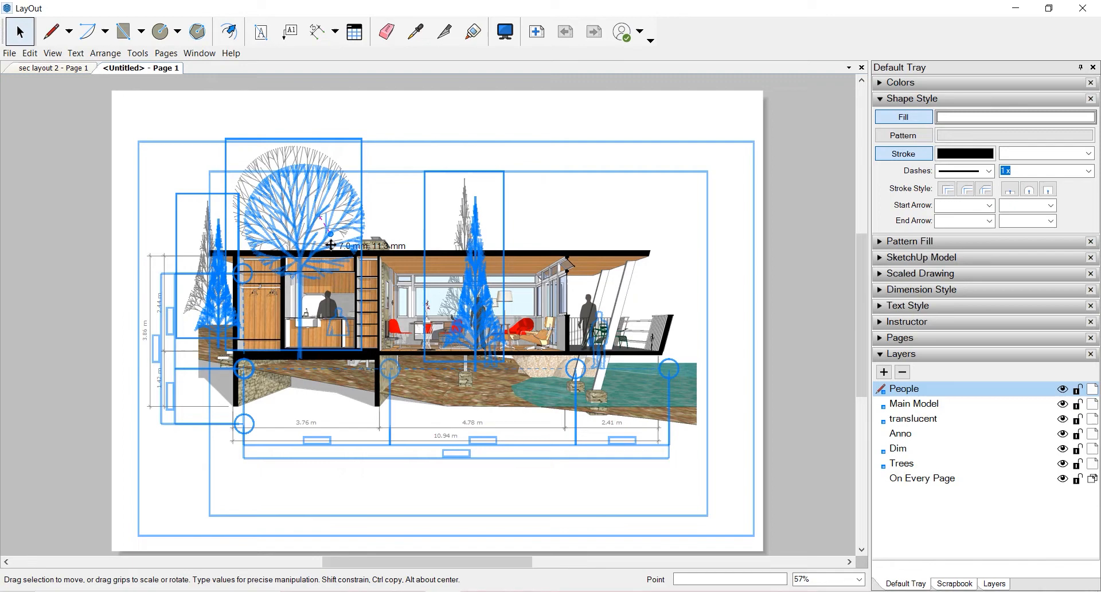
left_click(698, 264)
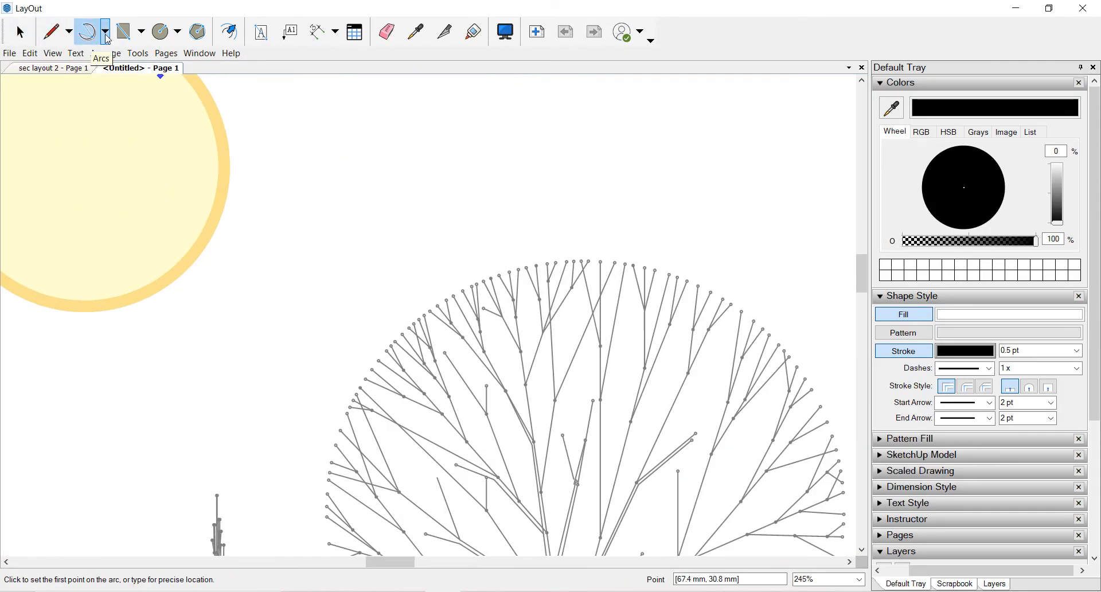
Step: Draw two 3 Point Arcs and join them into a bird shape placed beside the sun
left_click(103, 30)
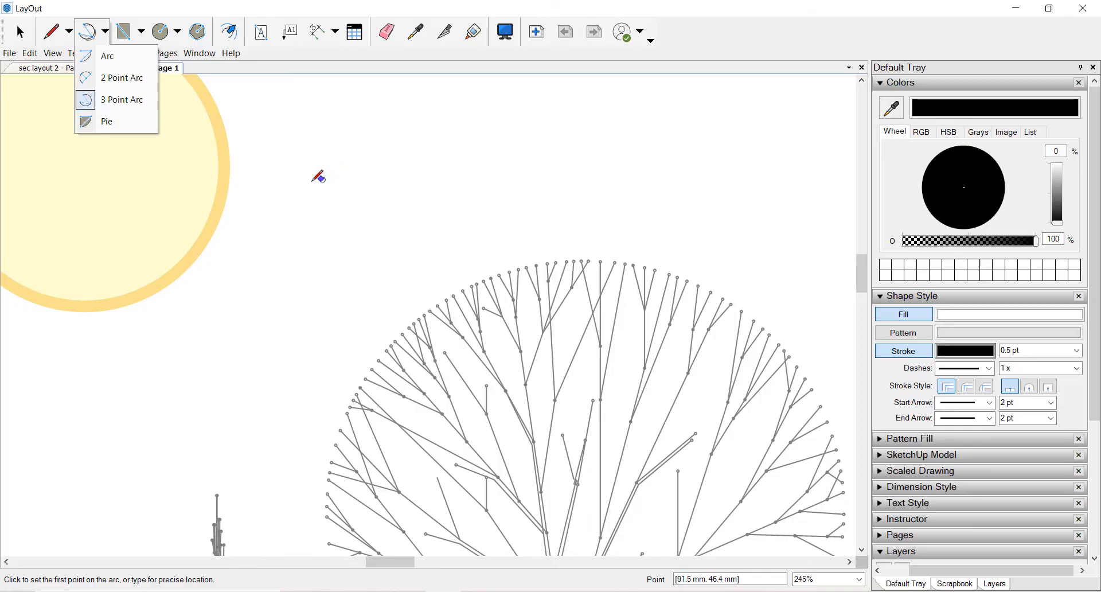
left_click(121, 99)
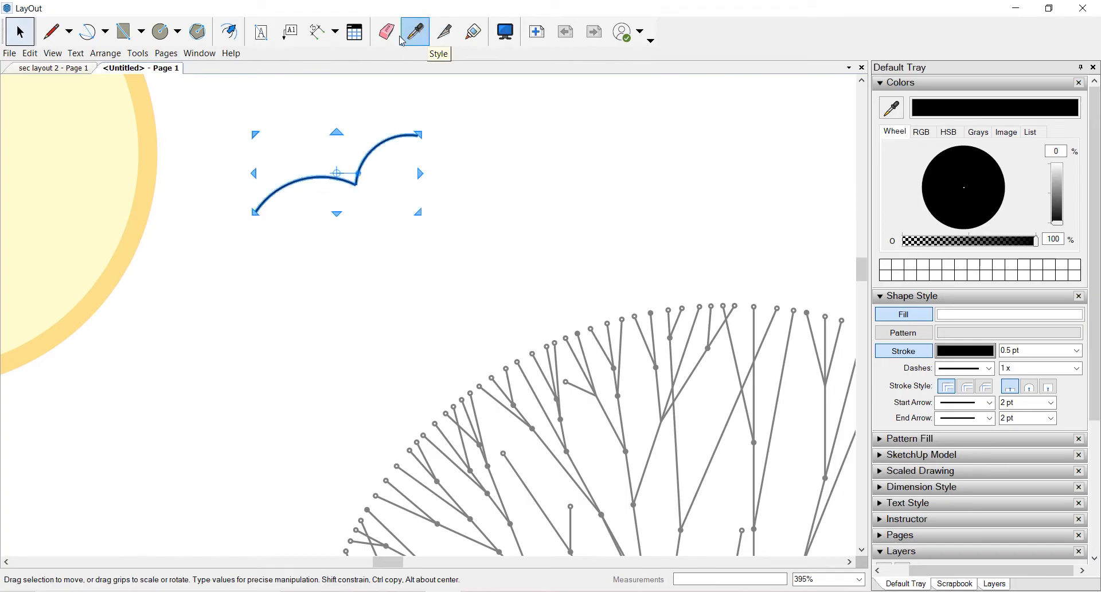
left_click(471, 30)
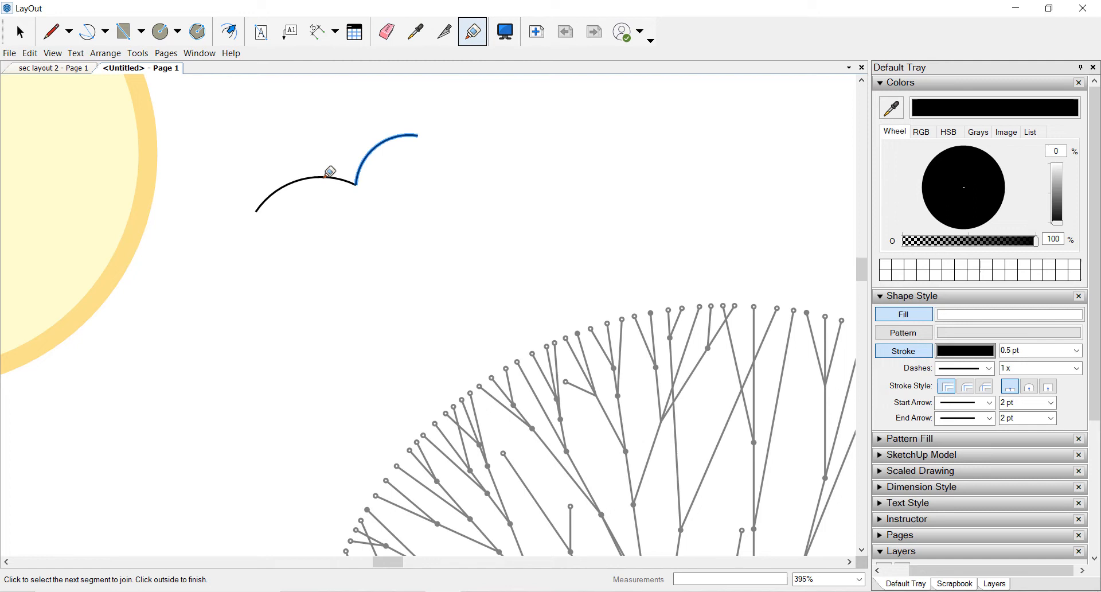
right_click(356, 173)
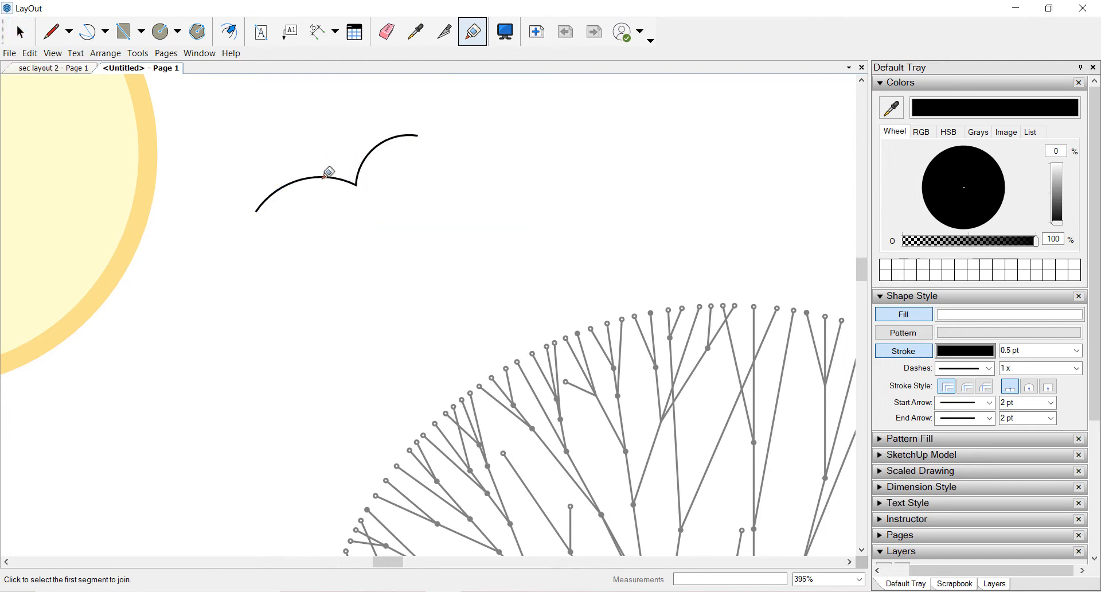
left_click(20, 32)
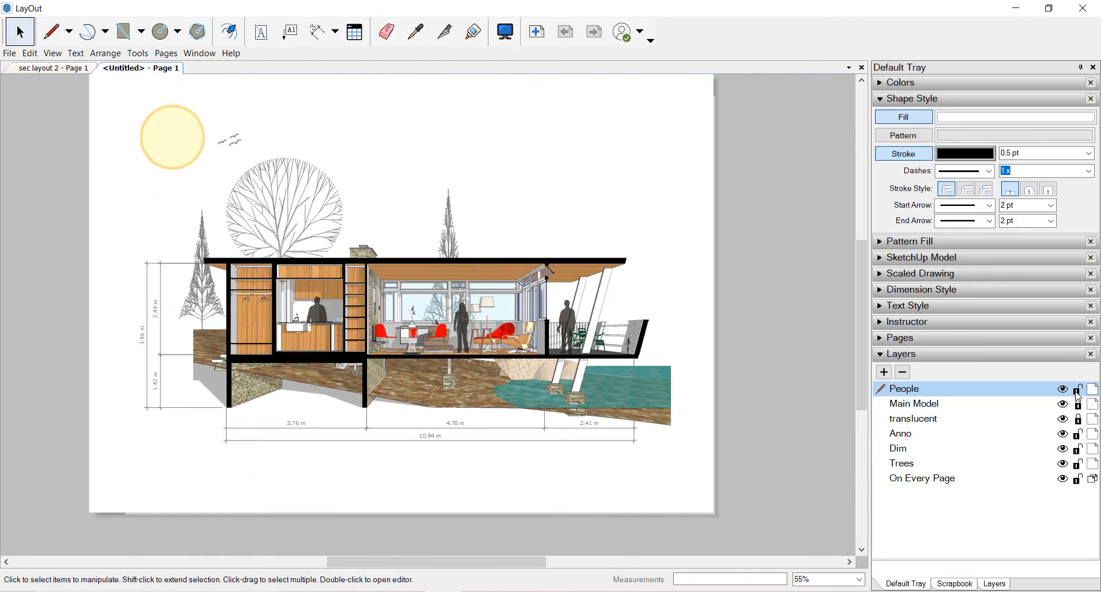
Step: On the Anno layer with the Label tool, choose the leader's Start Arrow style
left_click(900, 434)
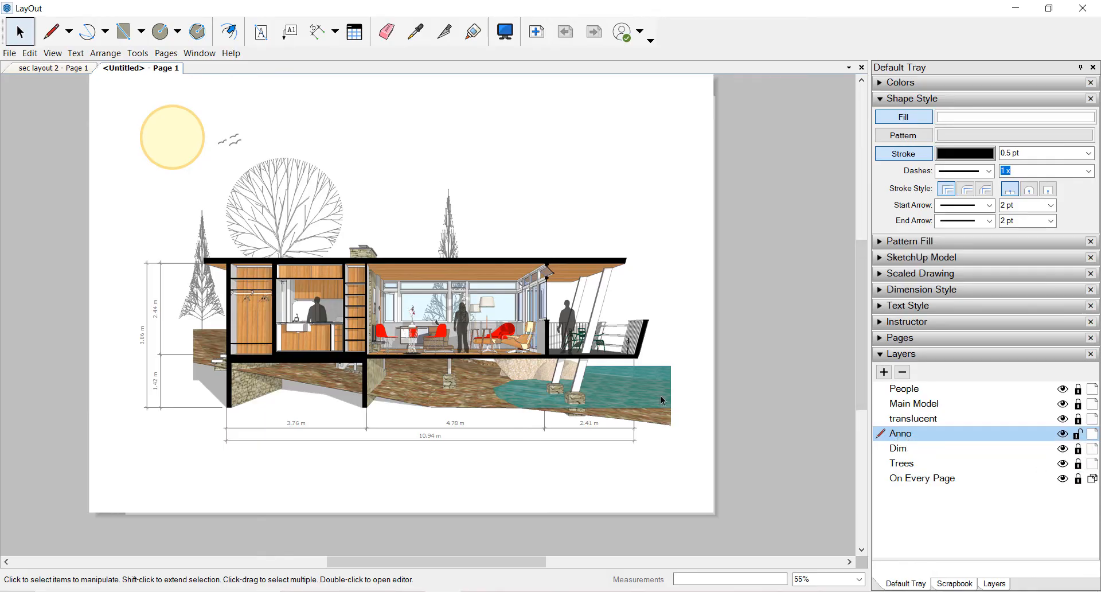
left_click(289, 31)
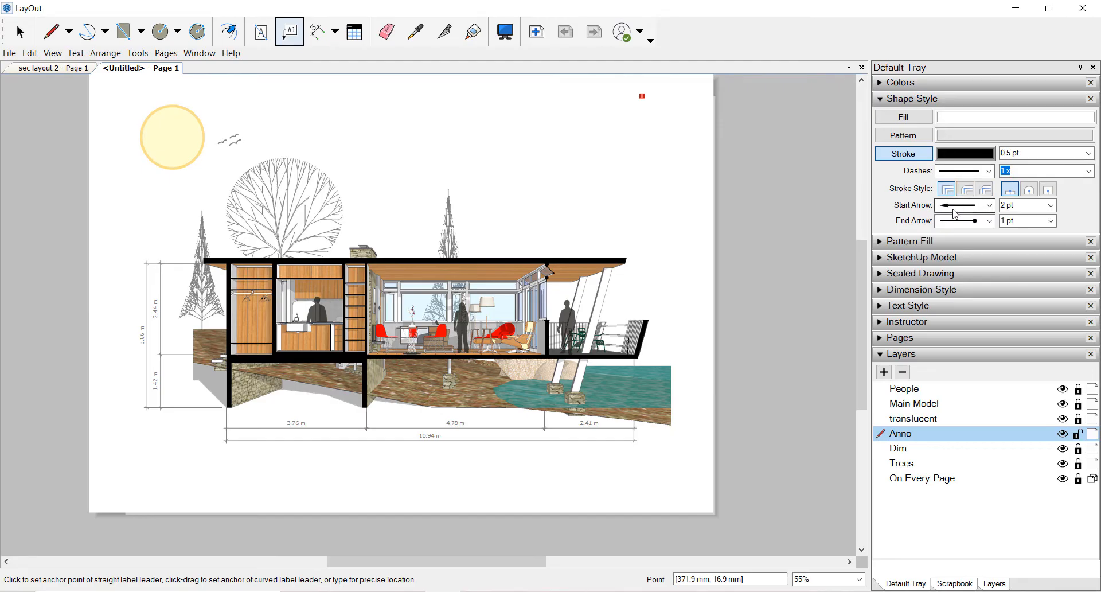
left_click(993, 205)
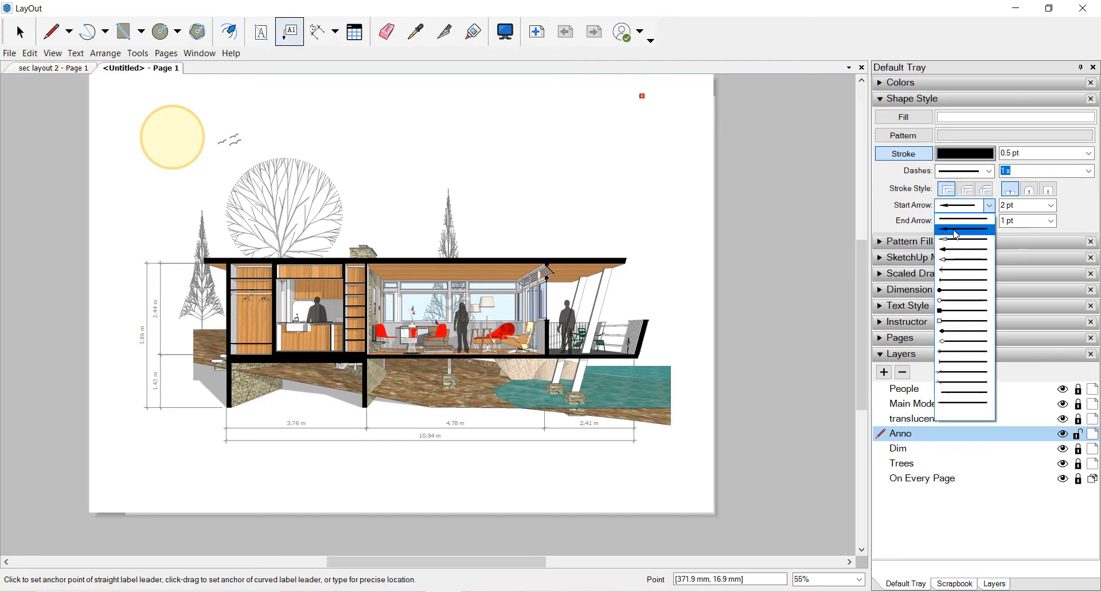
left_click(962, 229)
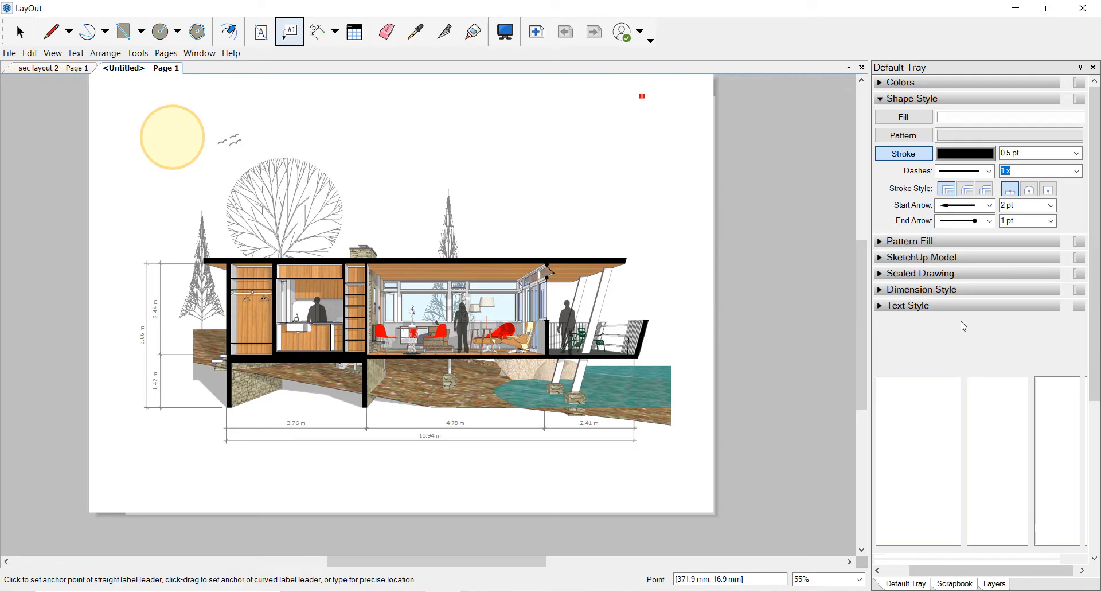
Step: Set label text to Yu Gothic Medium and anchor a new label on the left cabinet
left_click(907, 305)
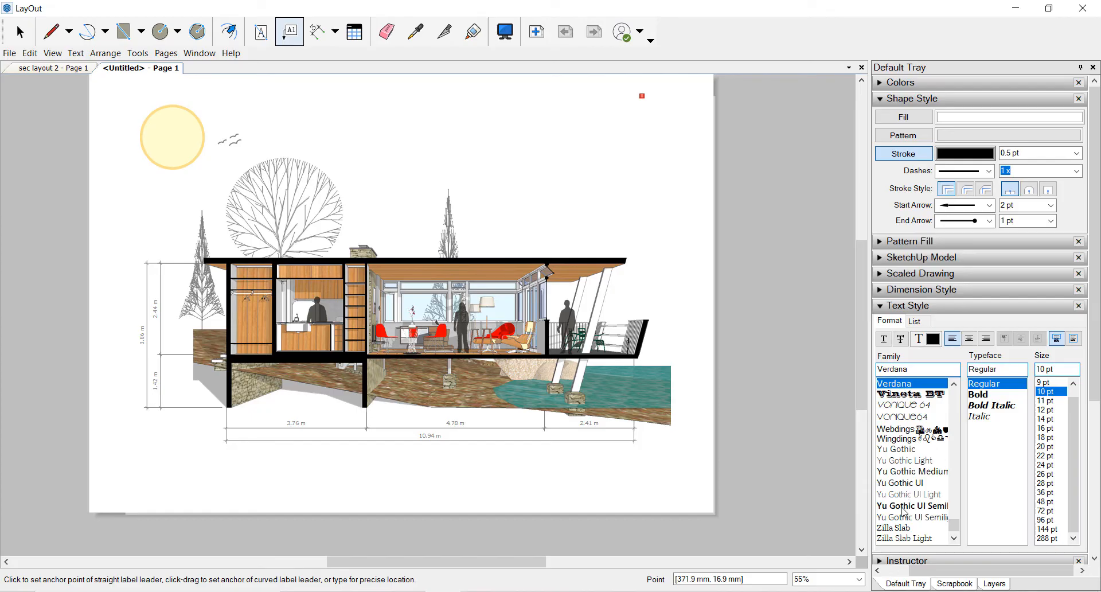
left_click(911, 471)
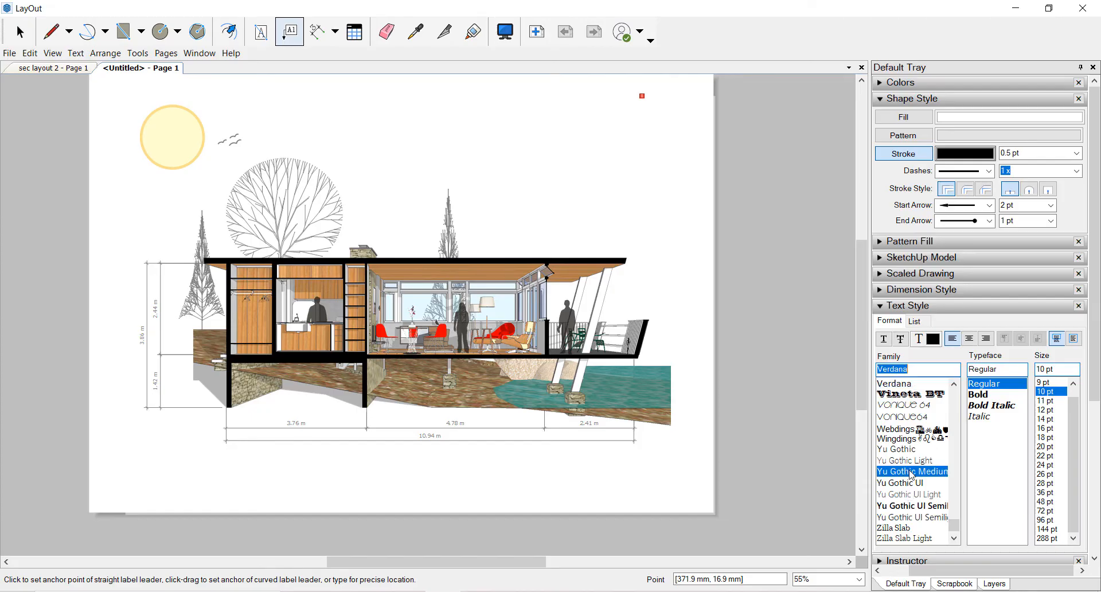
left_click(911, 471)
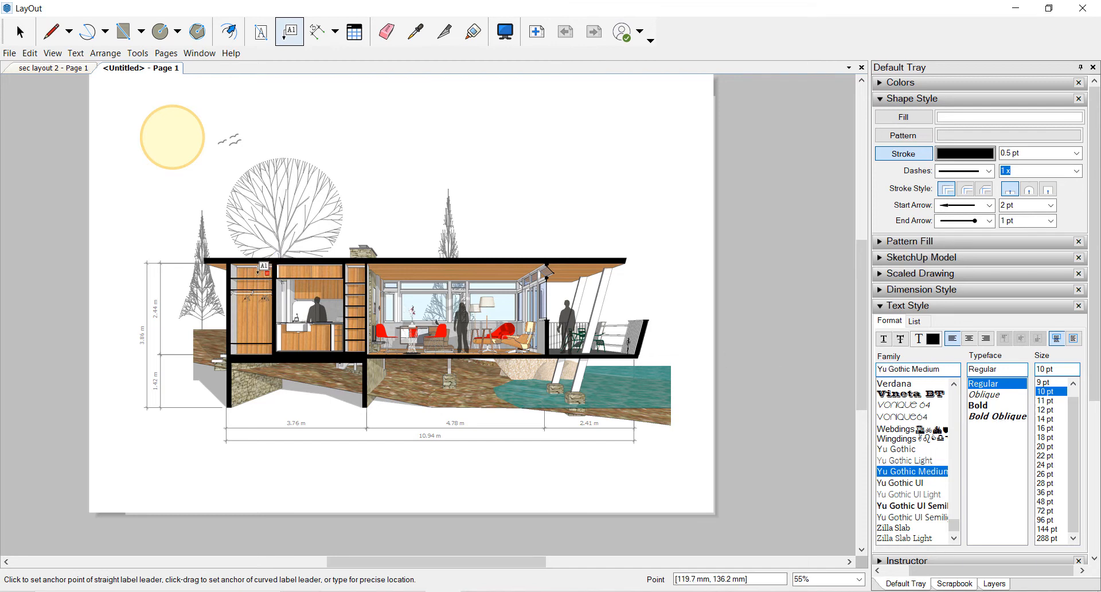
left_click(250, 272)
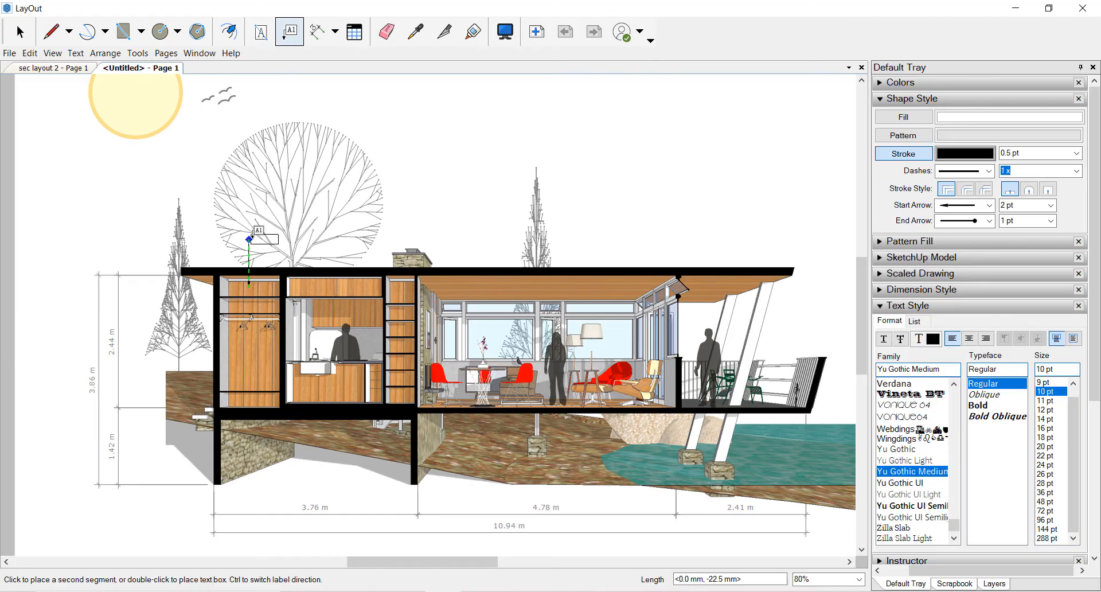
Step: Place leader labels on the cupboards, chimney, window wall and deck railing reading Minimum for Moderns
left_click(279, 239)
type("Minimum for Moderns")
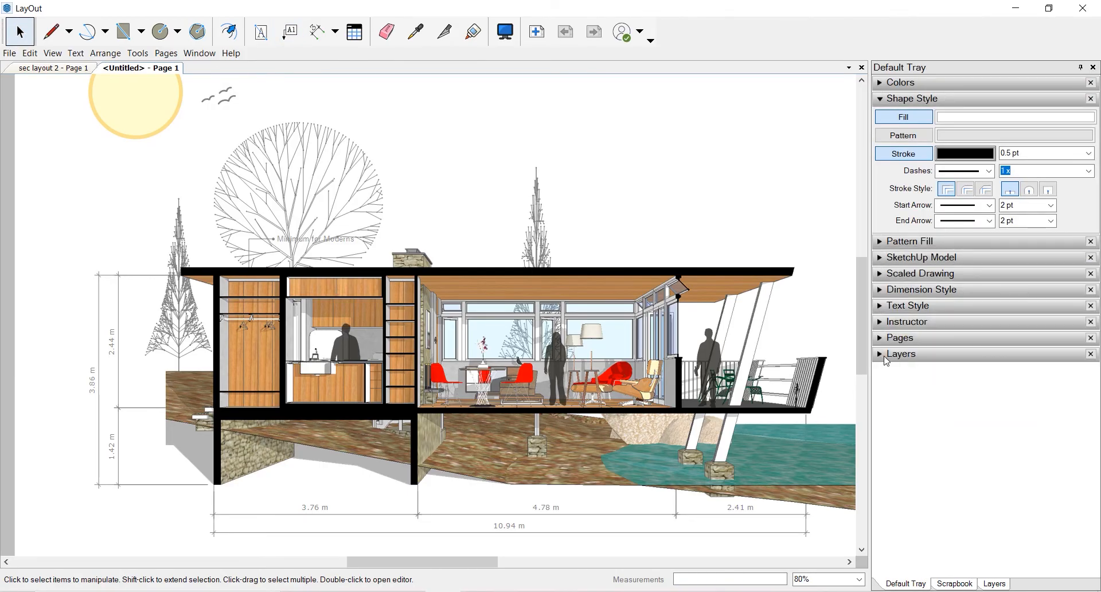
left_click(900, 354)
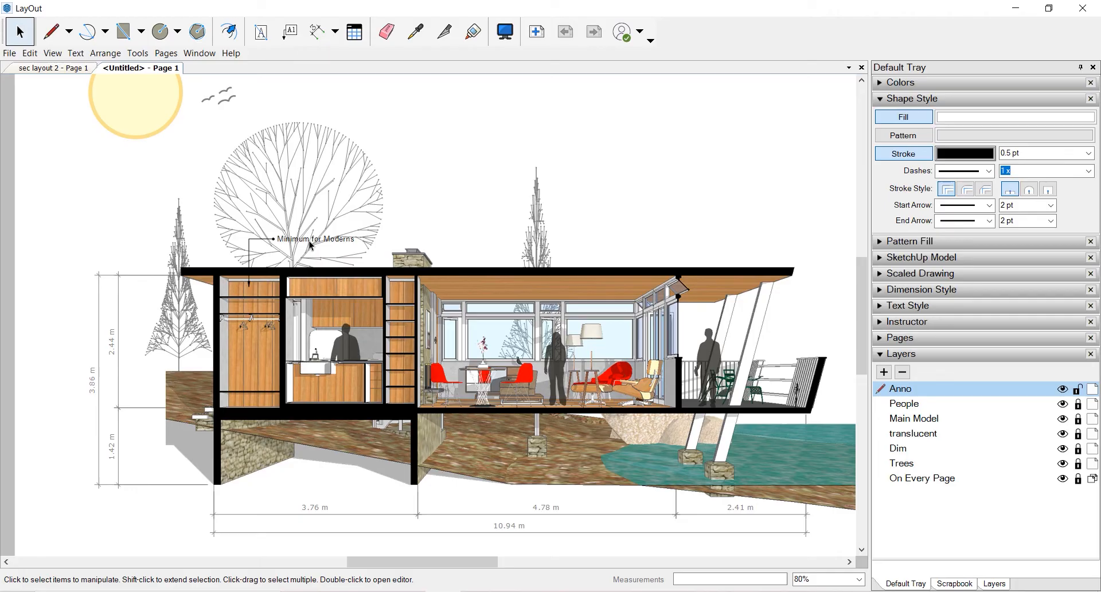
left_click(289, 31)
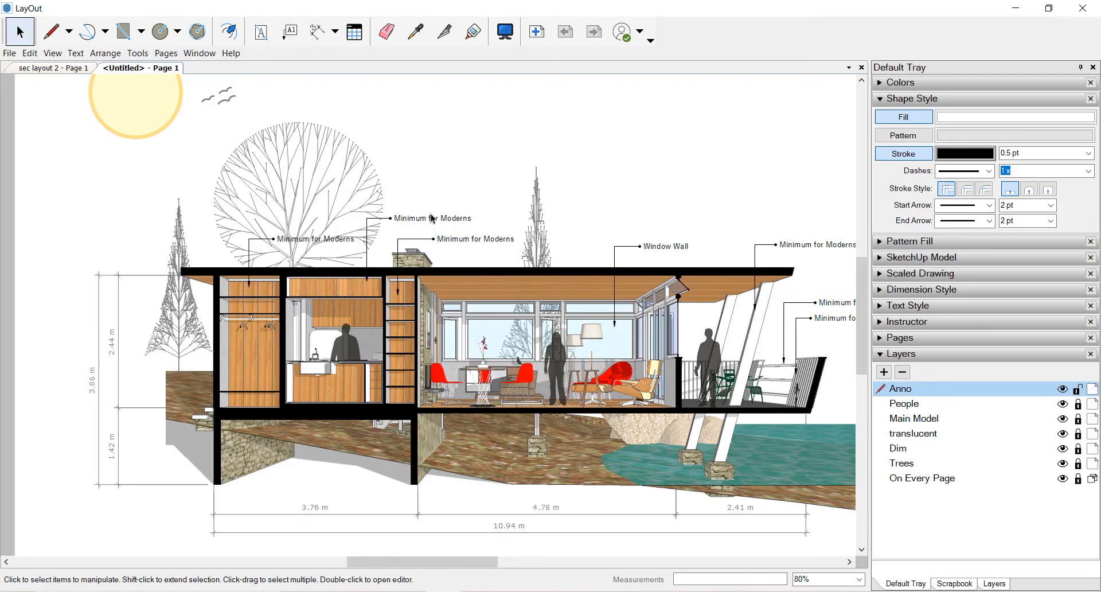
left_click(474, 238)
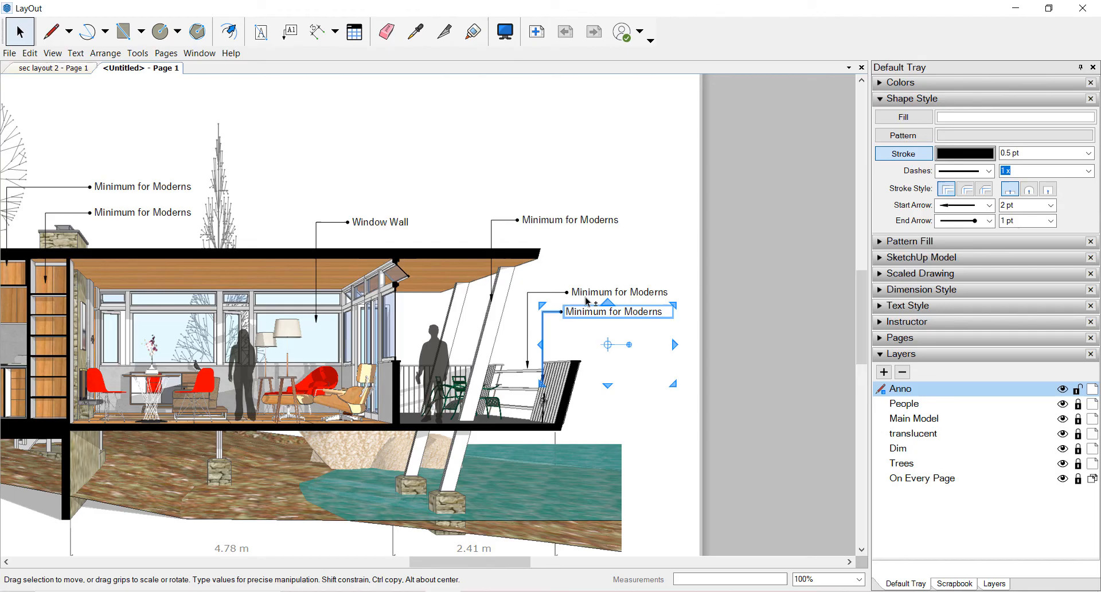
Step: Retype the left cupboard label as Upper Shelf and the Window Wall label as Glass Window
right_click(617, 311)
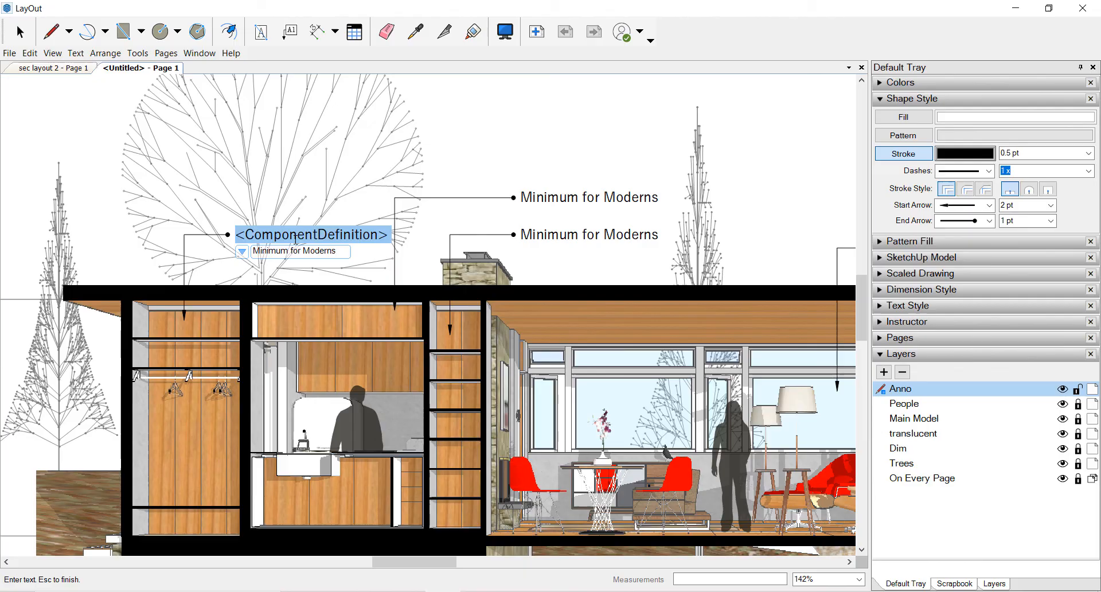
type("Upper")
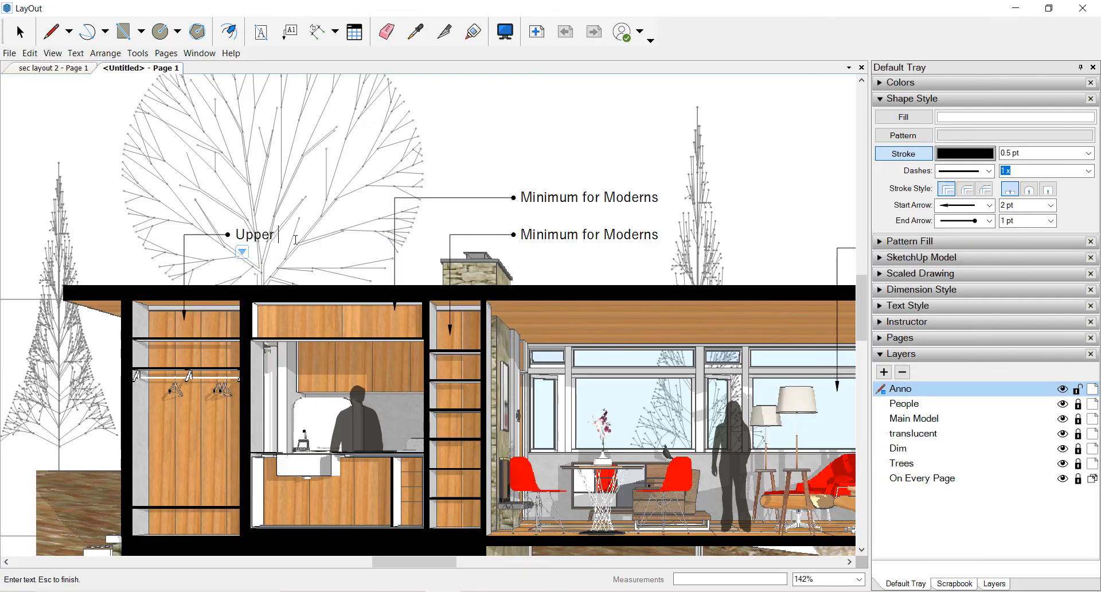
type("Slef")
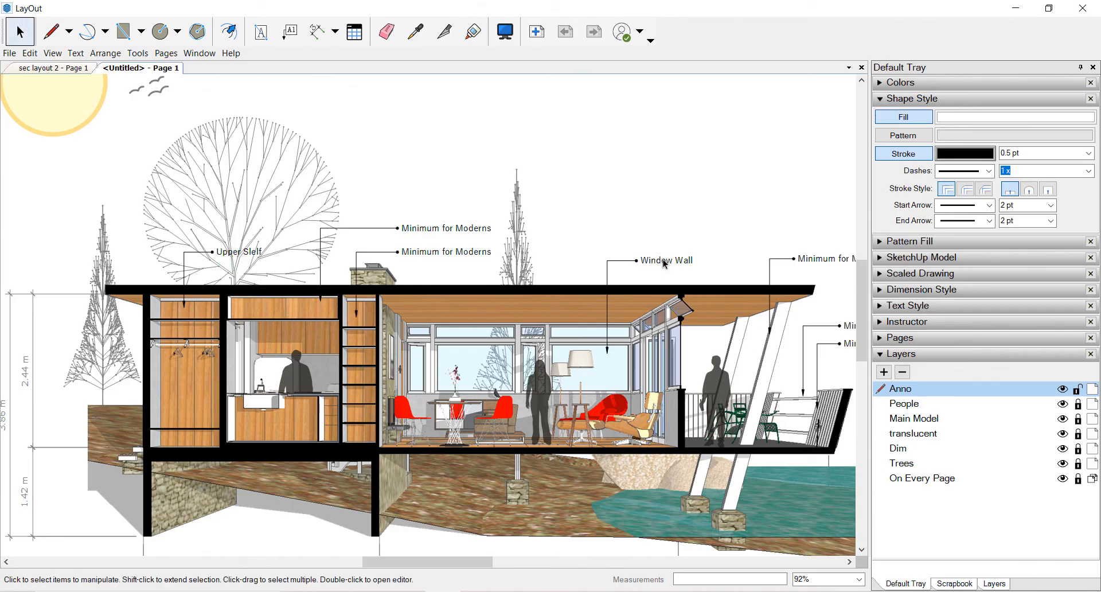
double_click(665, 260)
type("Glass ")
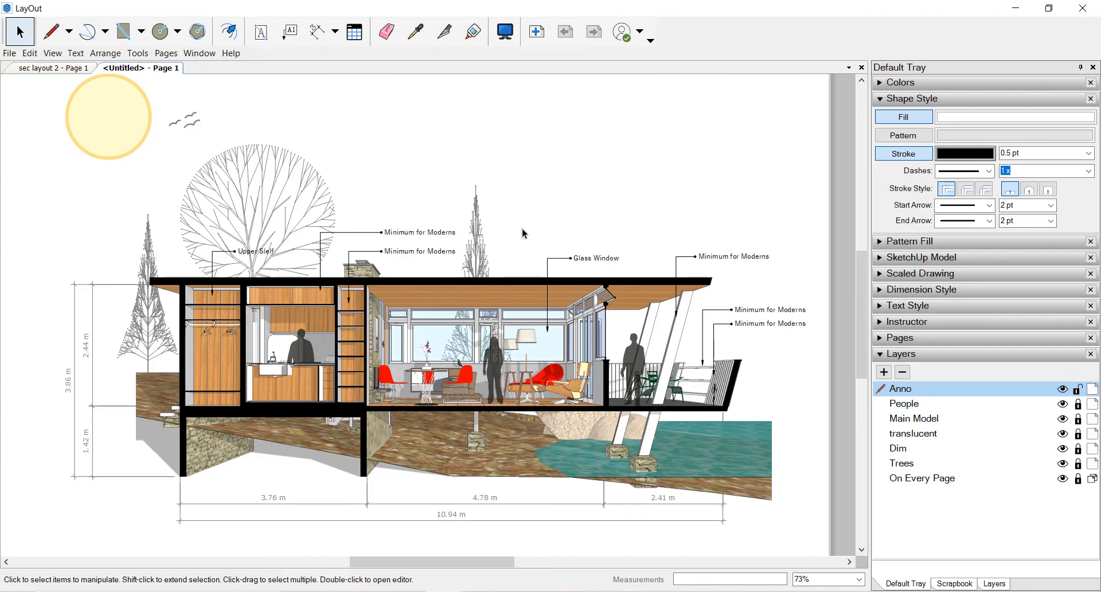
mouse_move(559, 204)
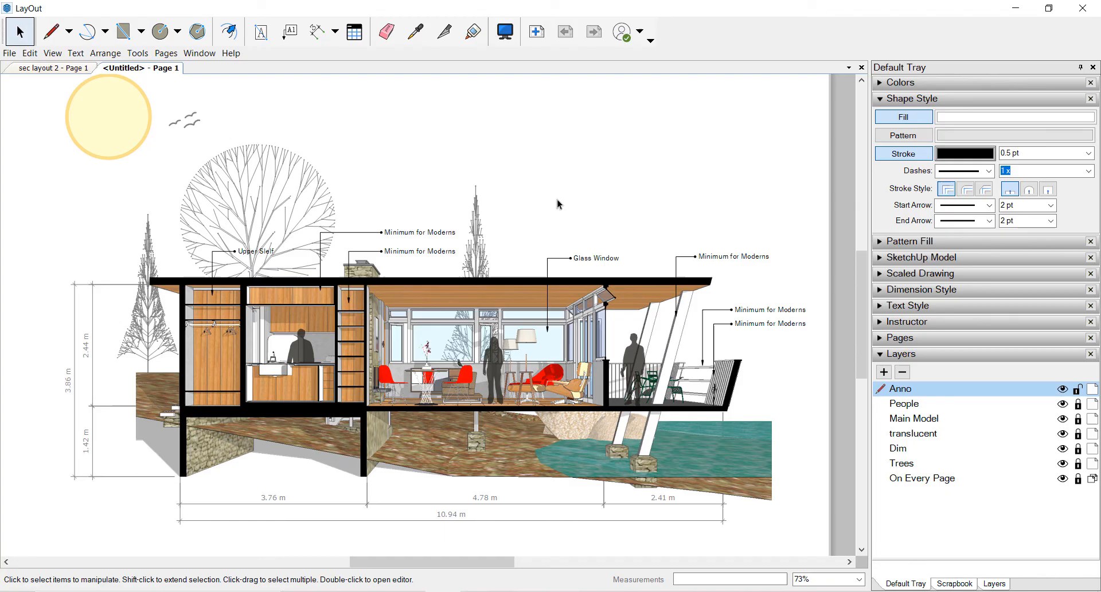
scroll("down", 3)
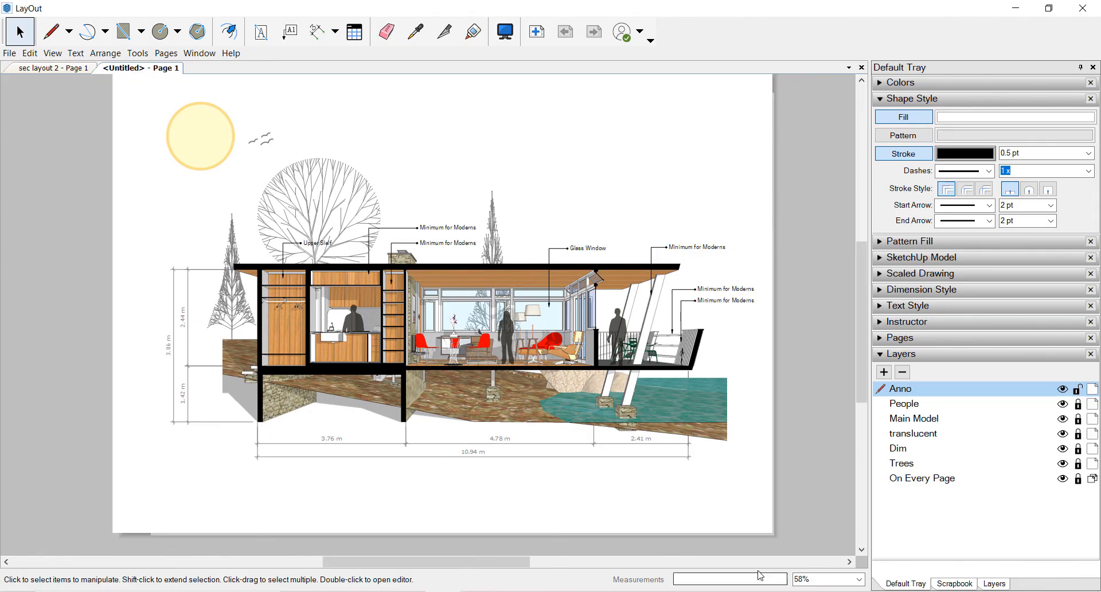
Step: Export the sheet via File > Export > Images as JPEG, reaching the 1587×1122 px export options
left_click(9, 53)
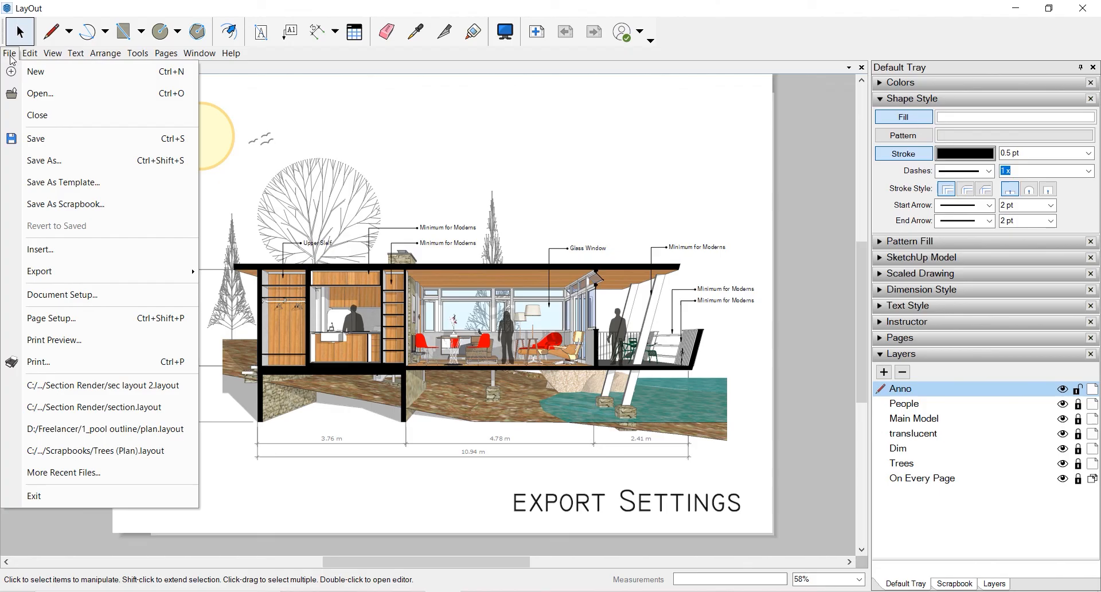
mouse_move(39, 271)
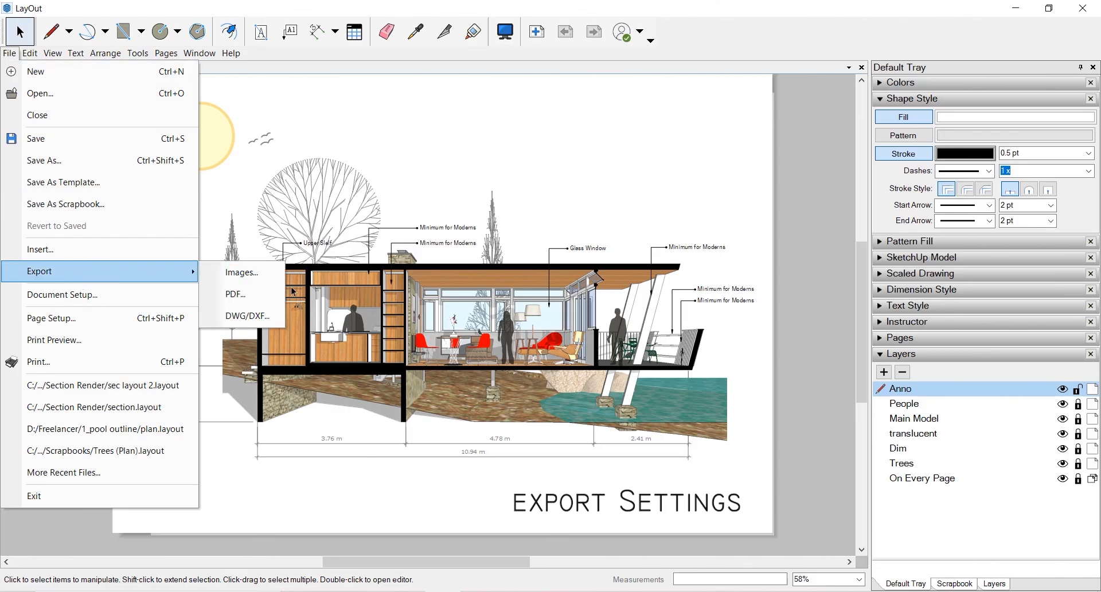
mouse_move(246, 315)
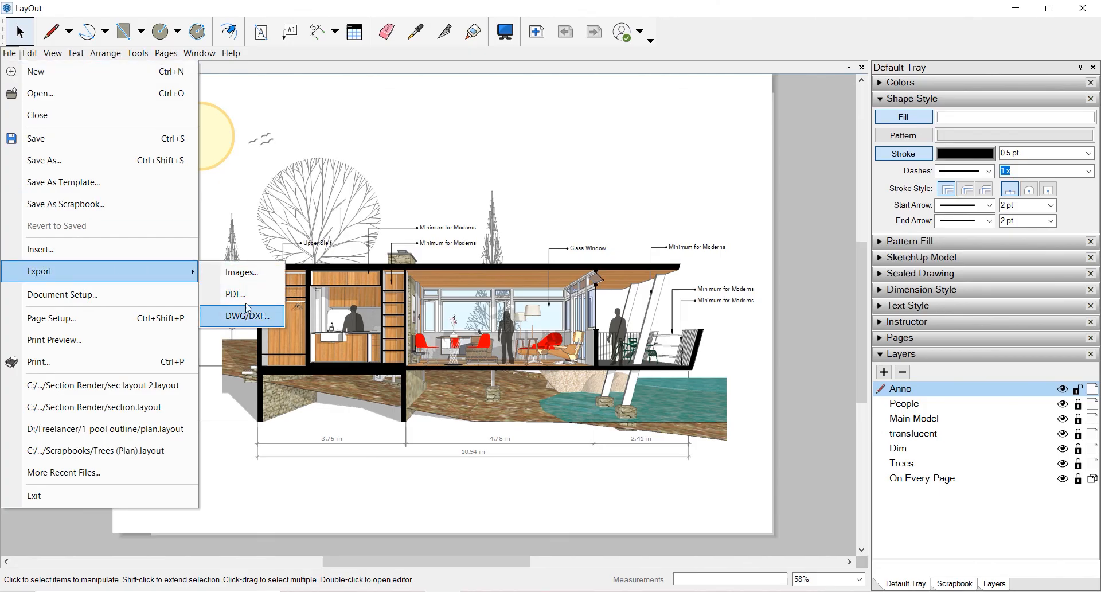
mouse_move(235, 294)
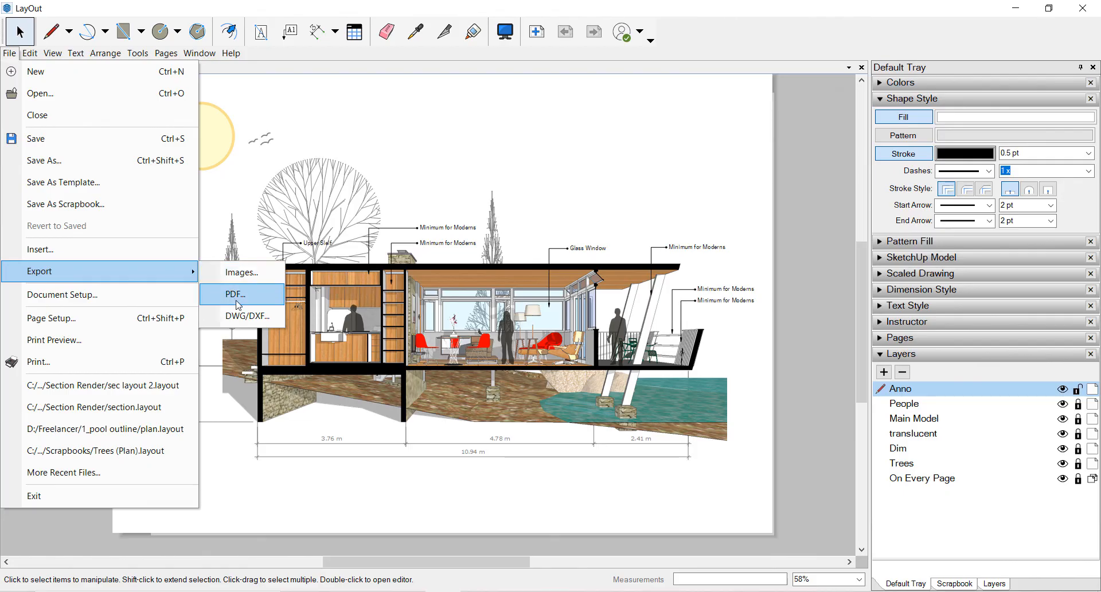
left_click(242, 272)
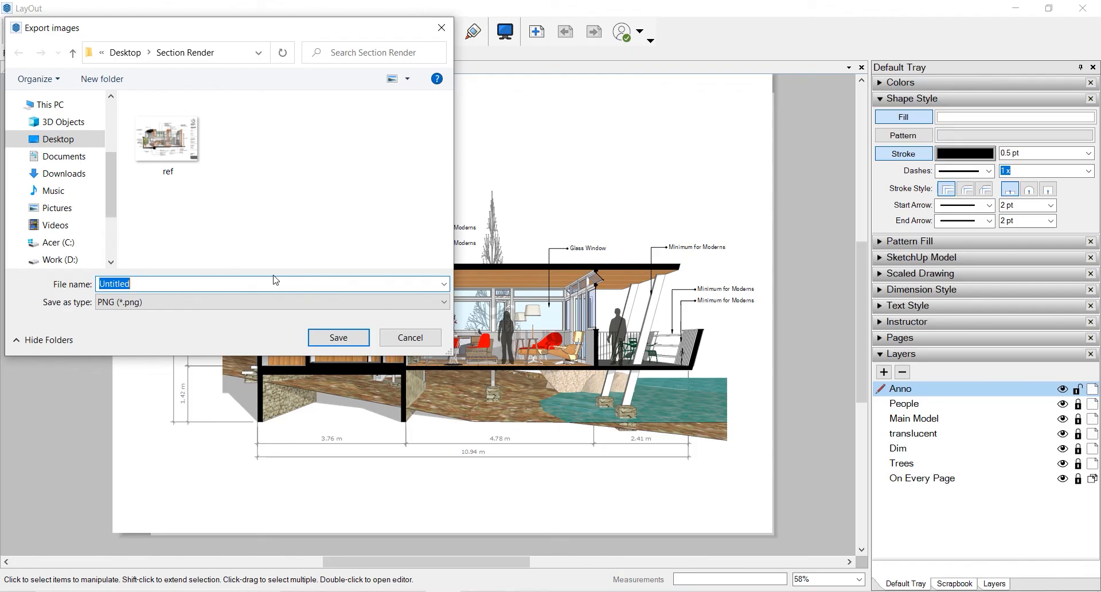
left_click(272, 301)
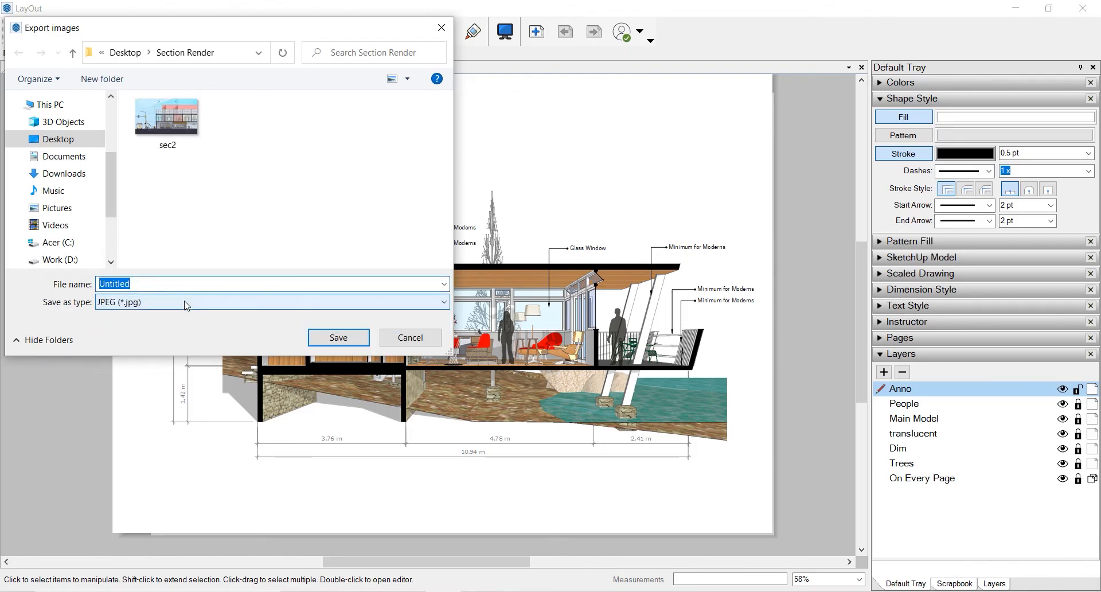
left_click(338, 337)
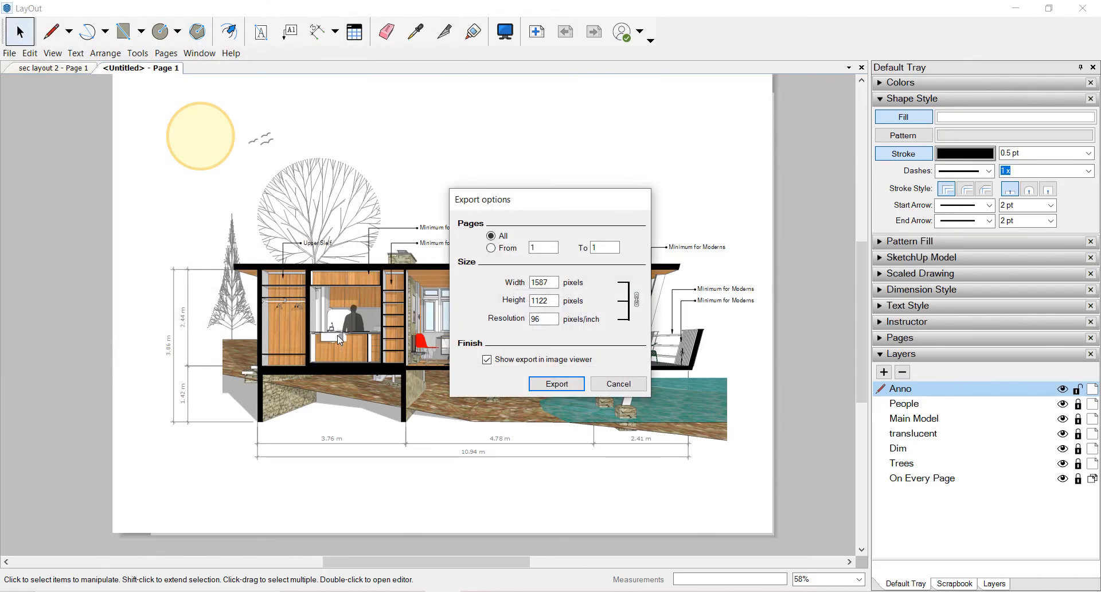